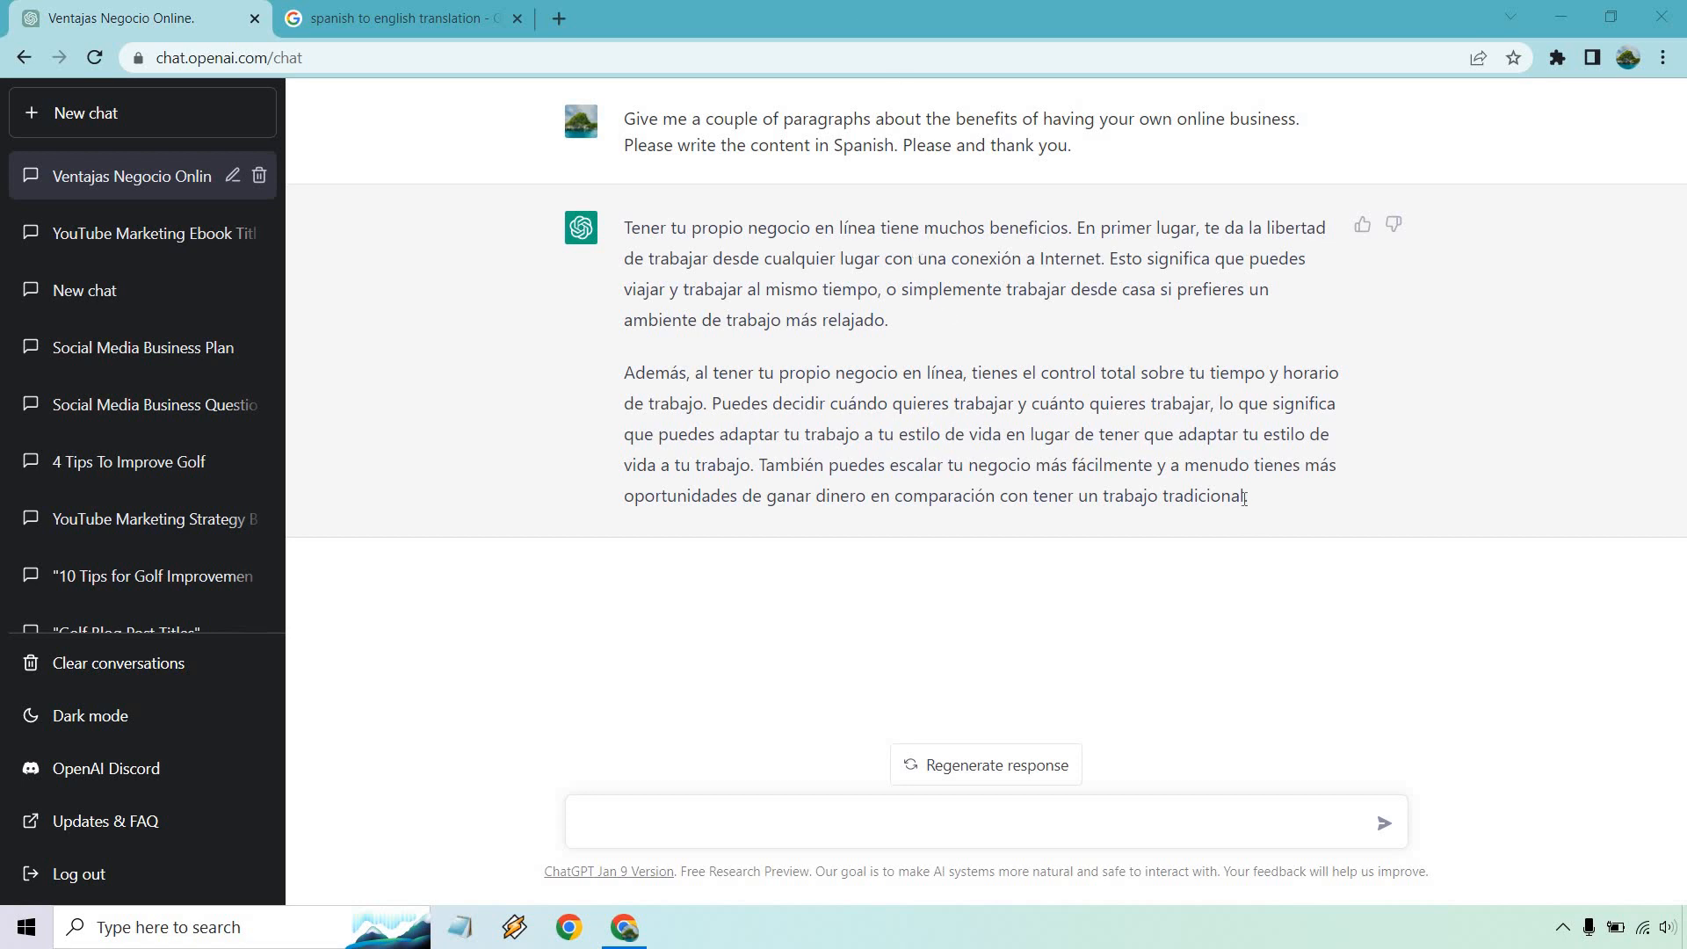
Step: Check Google's translation of the Spanish text, then return to the ChatGPT conversation
{"action": "left_click", "coordinate": [400, 19]}
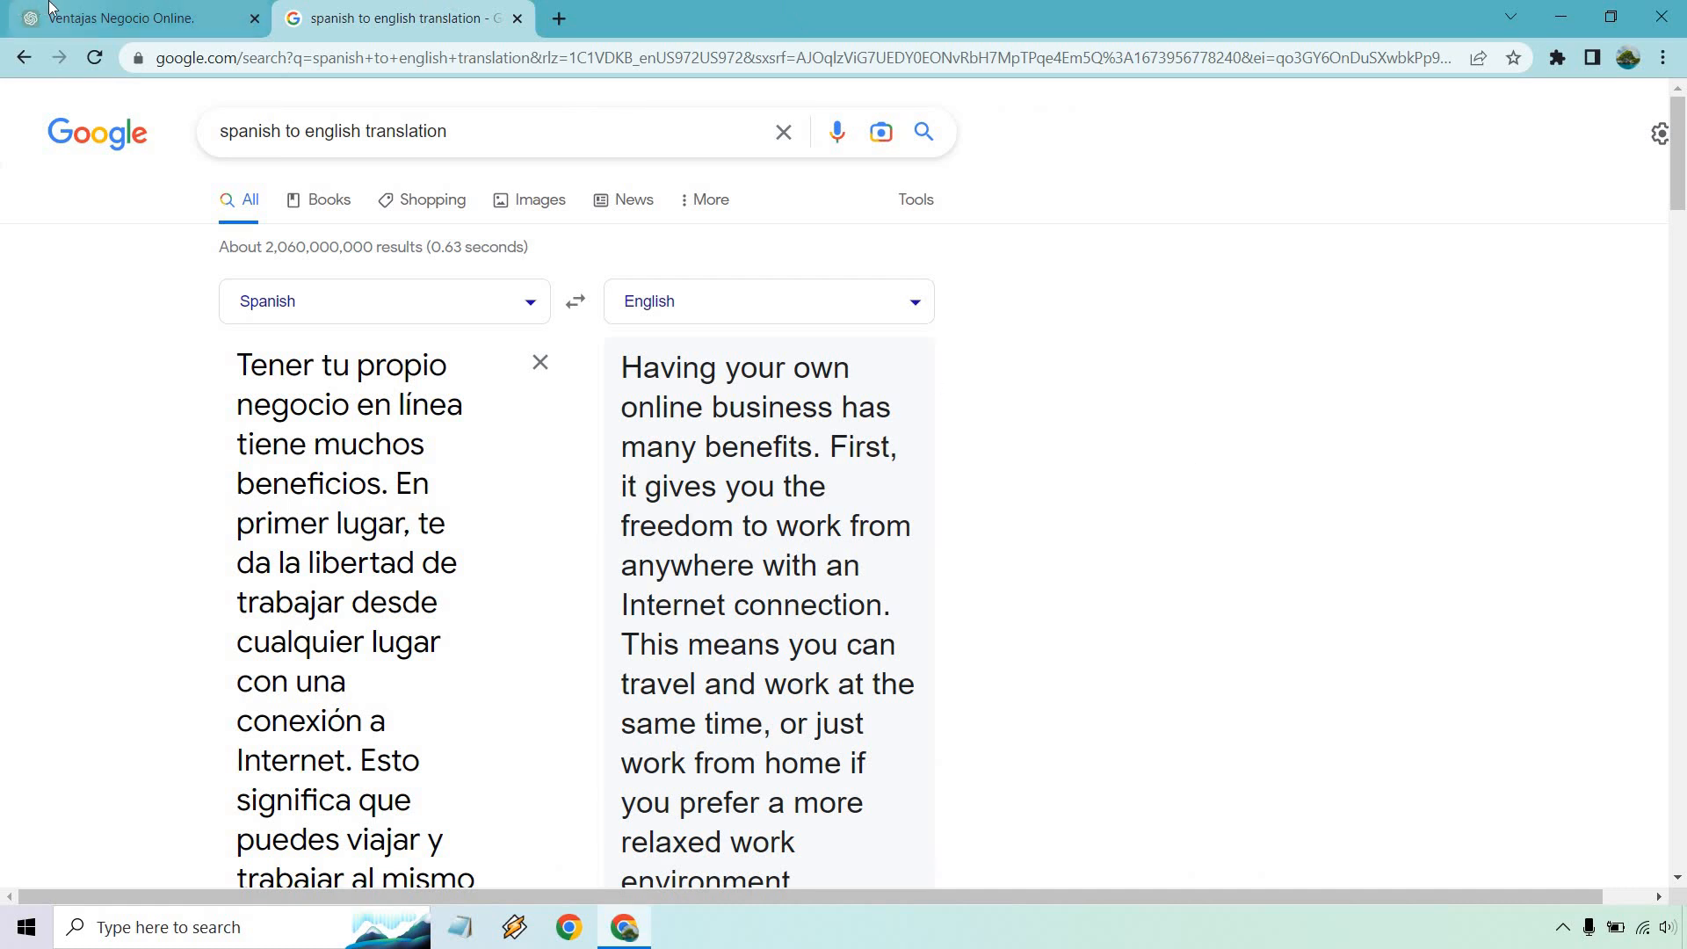
{"action": "left_click", "coordinate": [132, 16]}
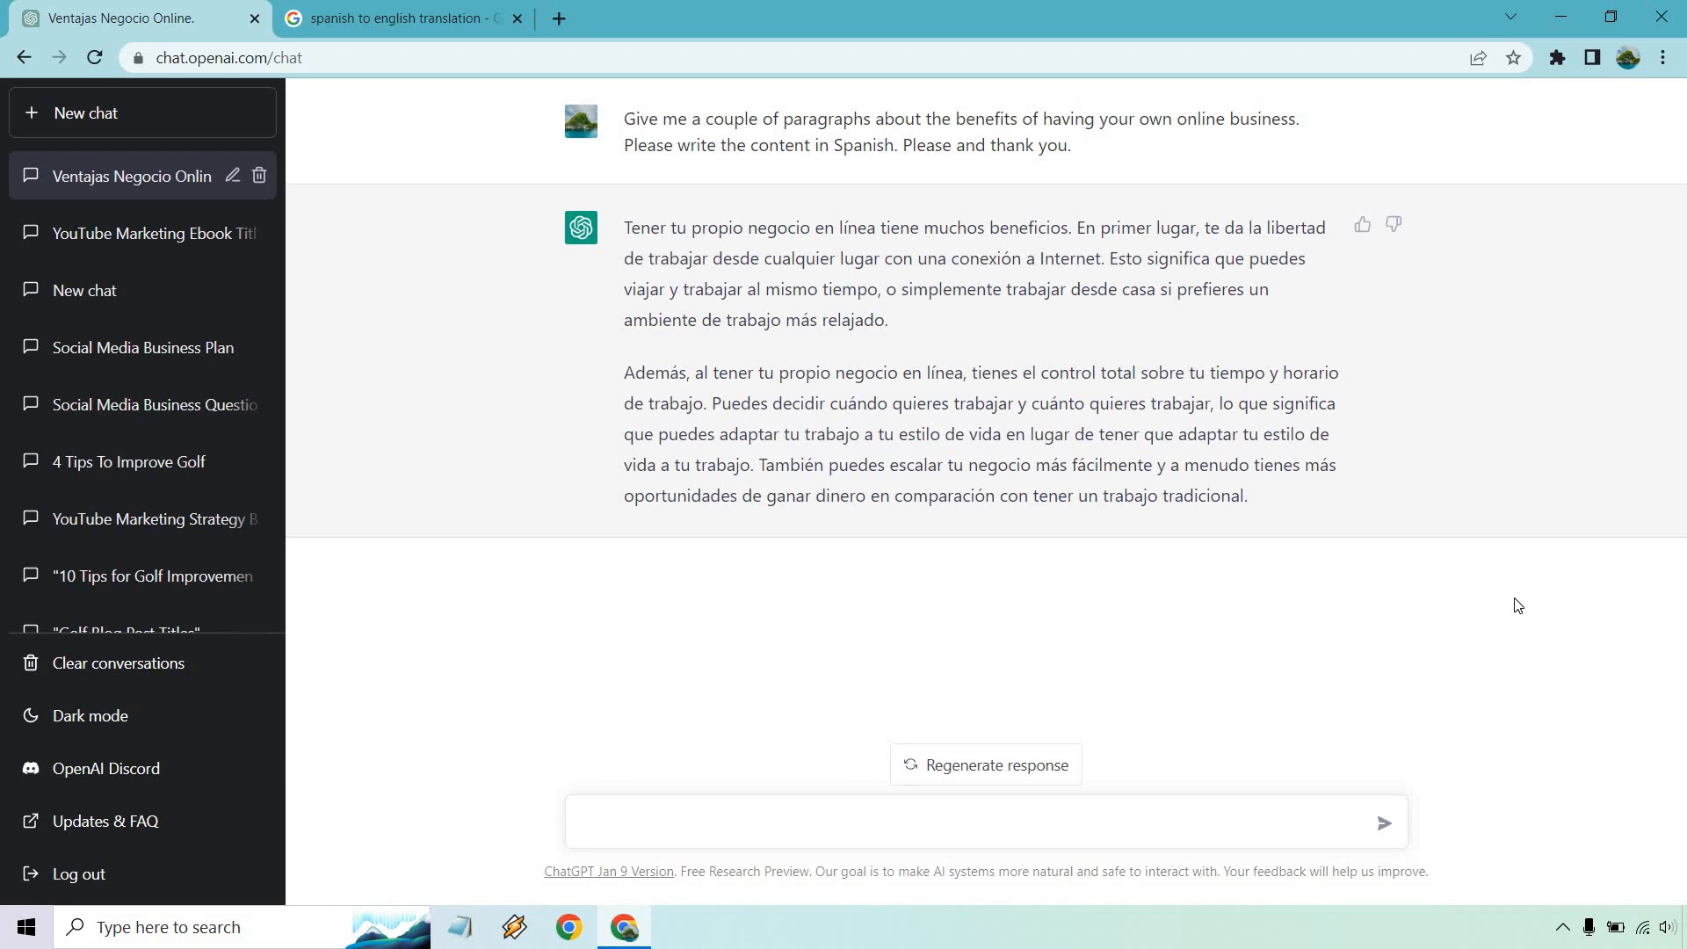
{"action": "left_click", "coordinate": [407, 17]}
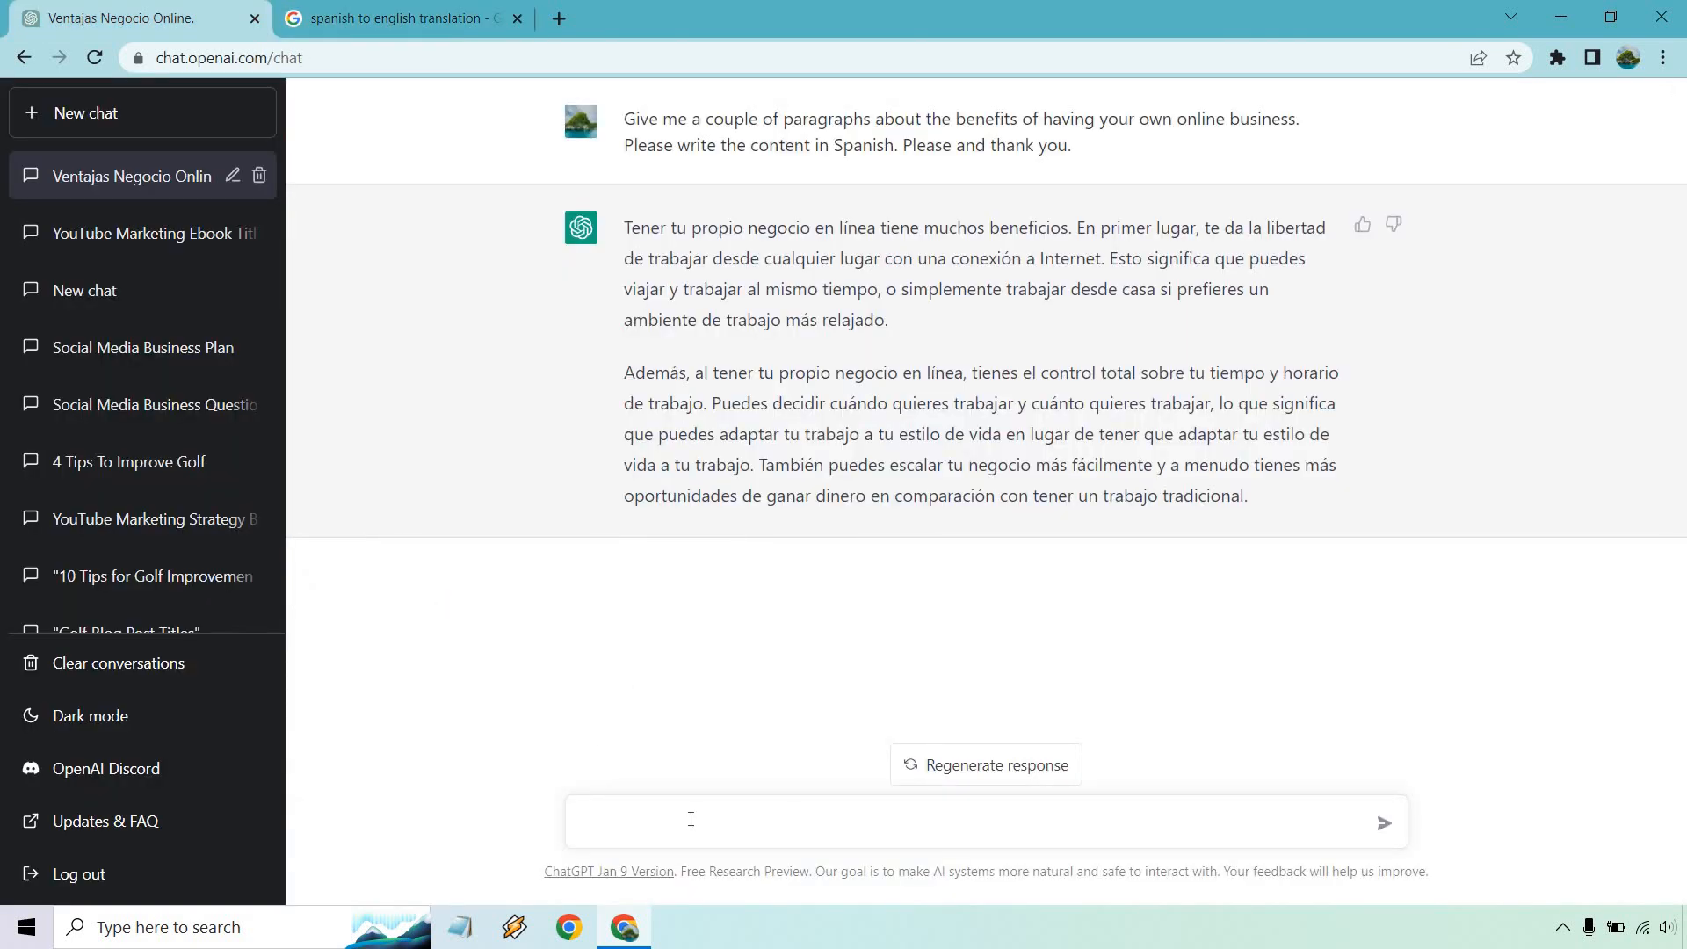
Step: Send the message 'Translate the previous content from Spanish to English.'
{"action": "left_click", "coordinate": [690, 820]}
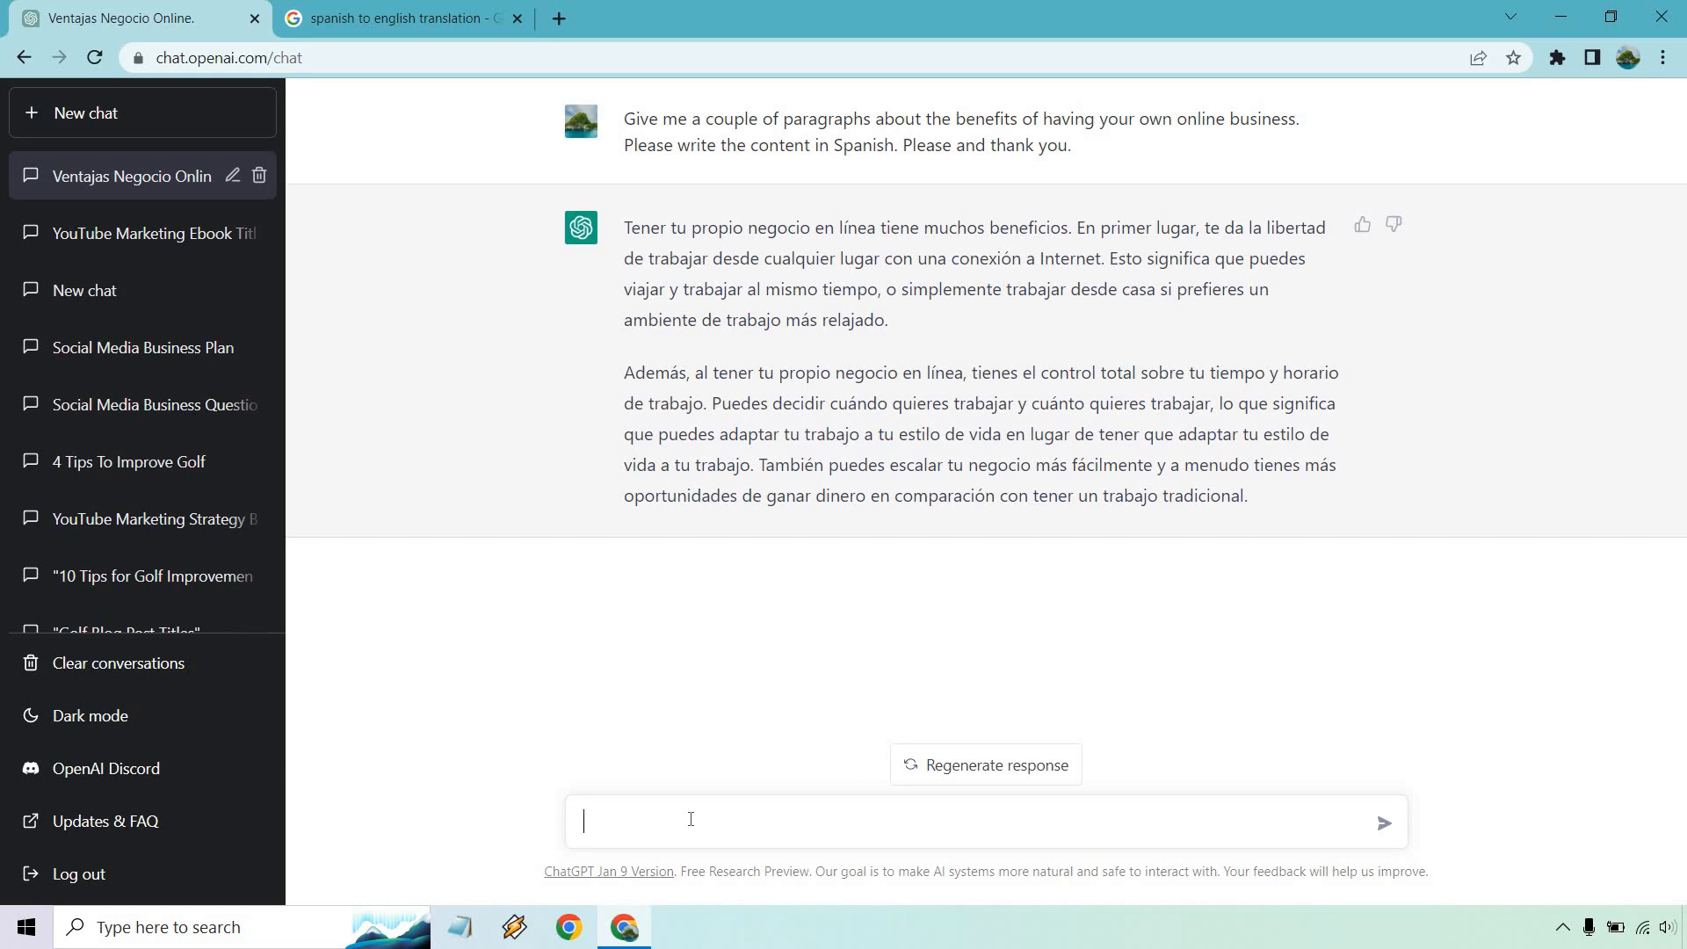
{"action": "type", "text": "Translate the previous content from Spanish to English."}
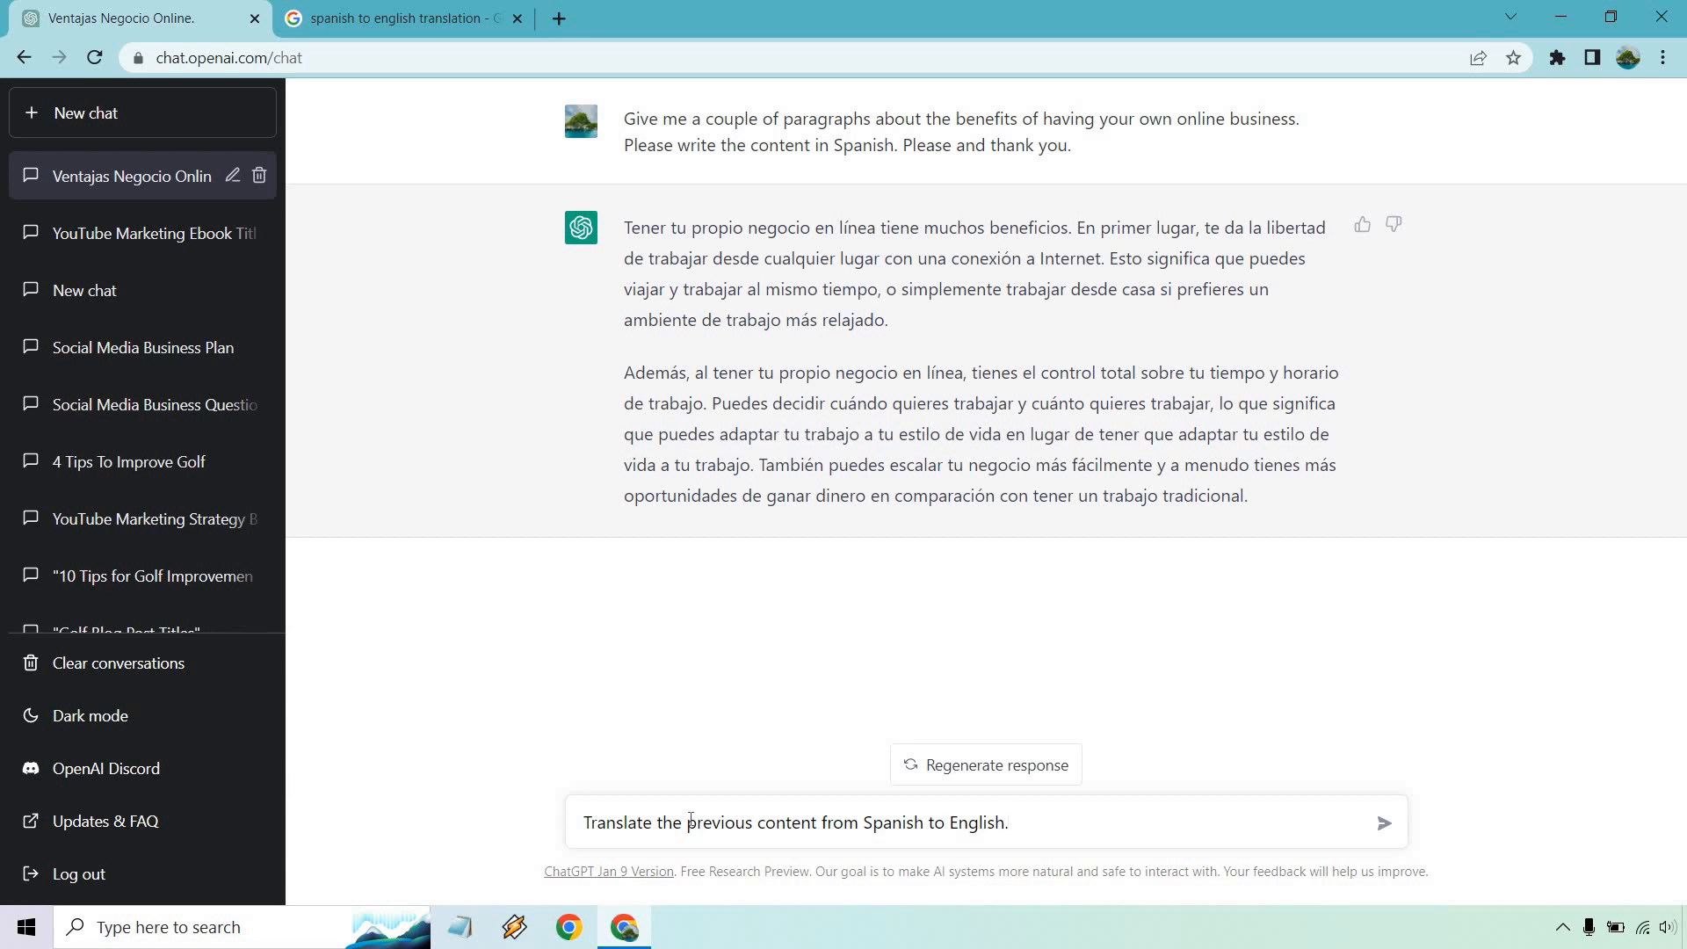
{"action": "left_click", "coordinate": [1385, 822]}
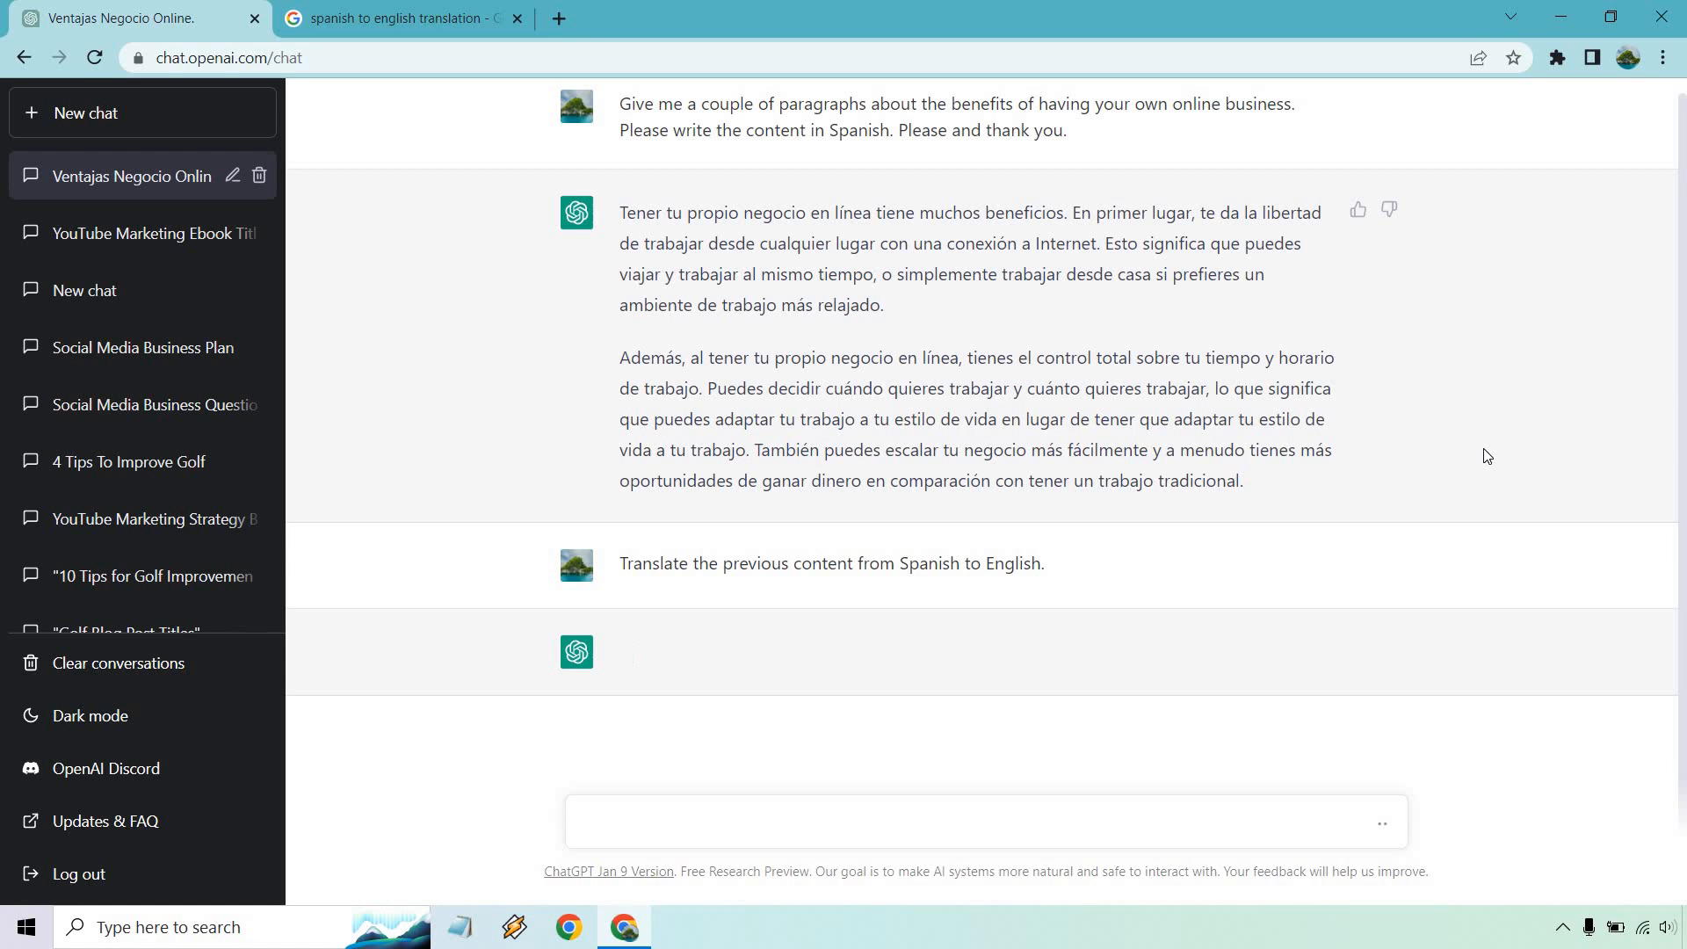
{"action": "mouse_move", "coordinate": [176, 125]}
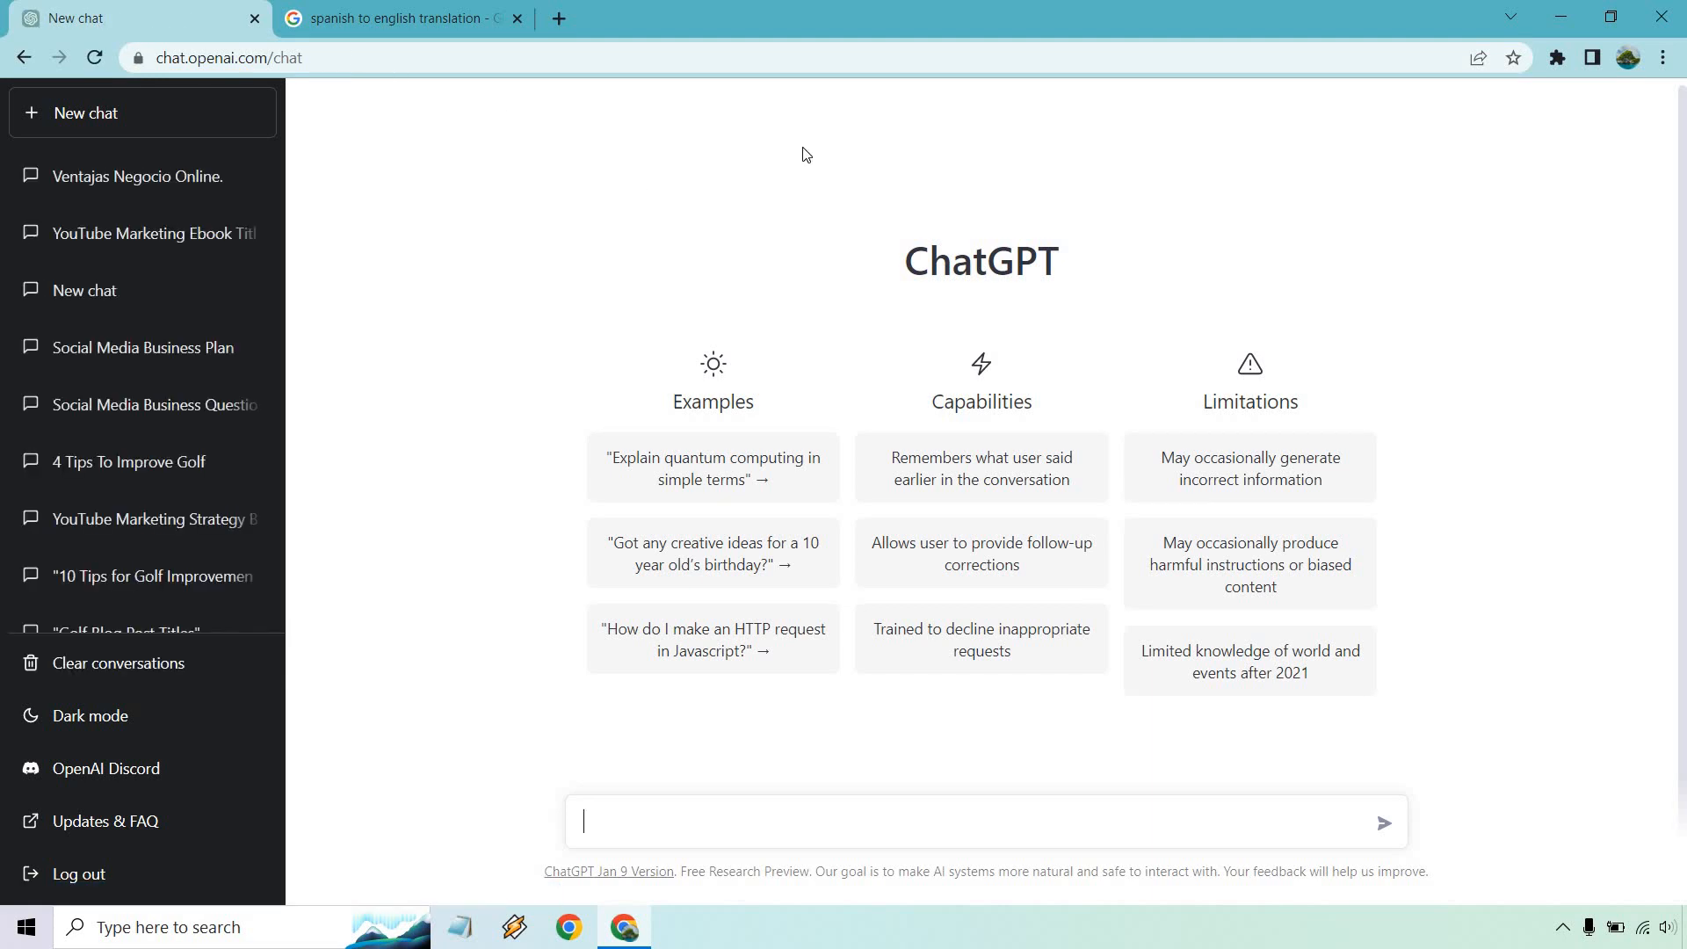
{"action": "mouse_move", "coordinate": [148, 182]}
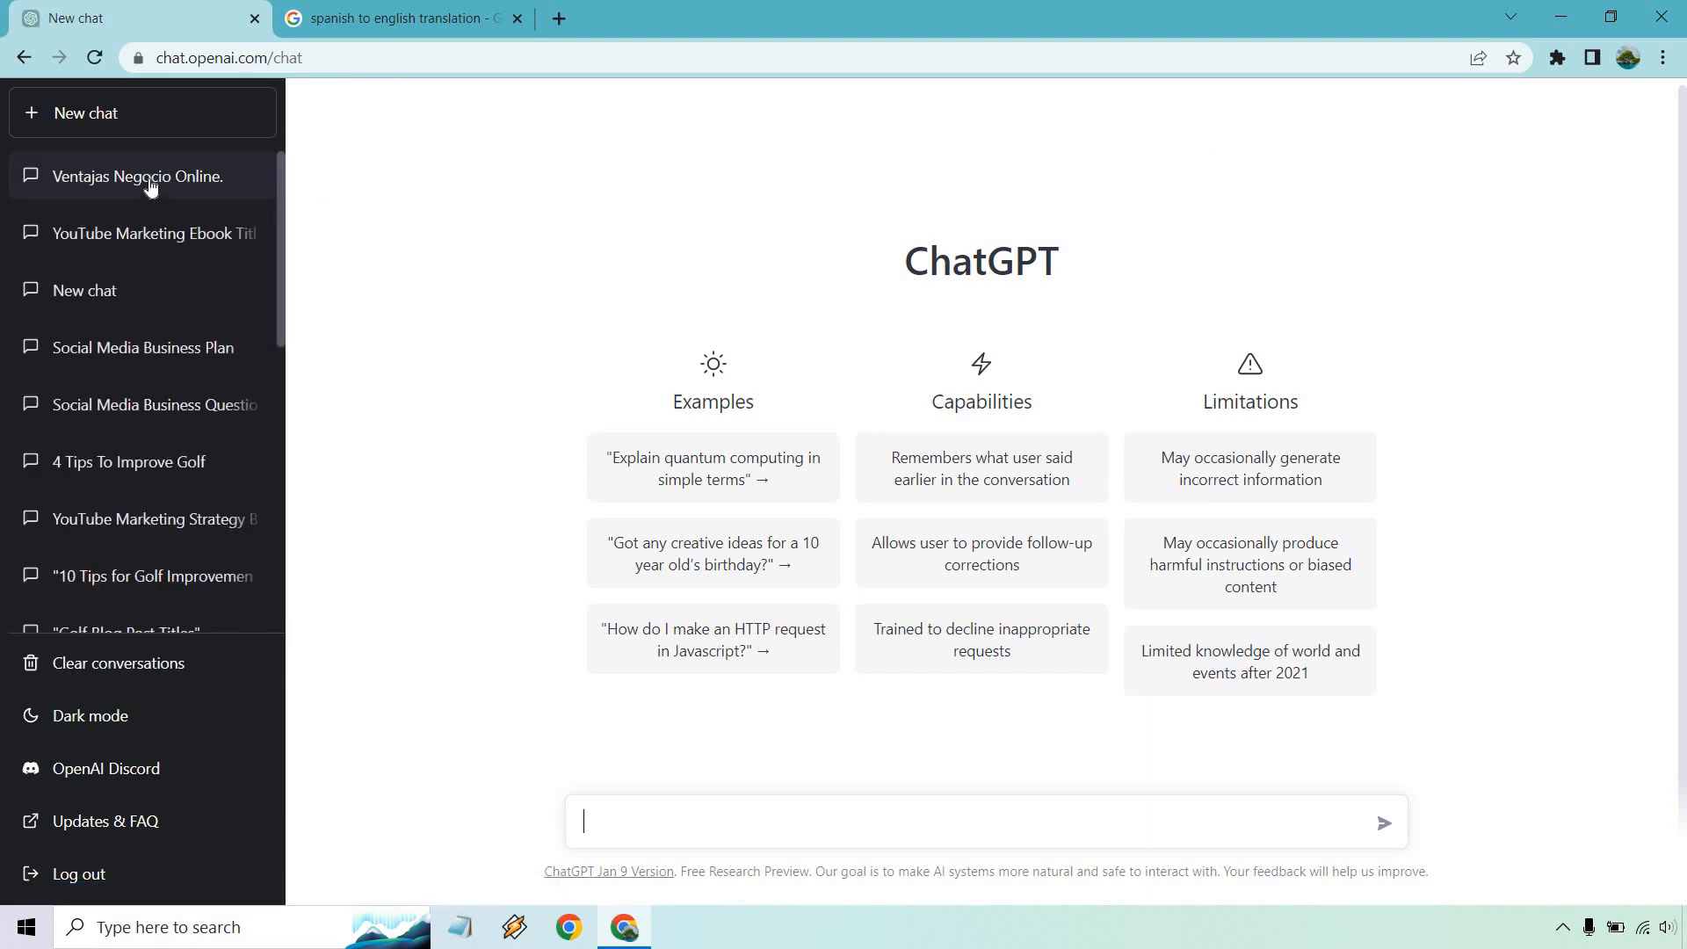
Step: In Ventajas Negocio Online, request an English translation, then bring up Google's translation
{"action": "left_click", "coordinate": [132, 177]}
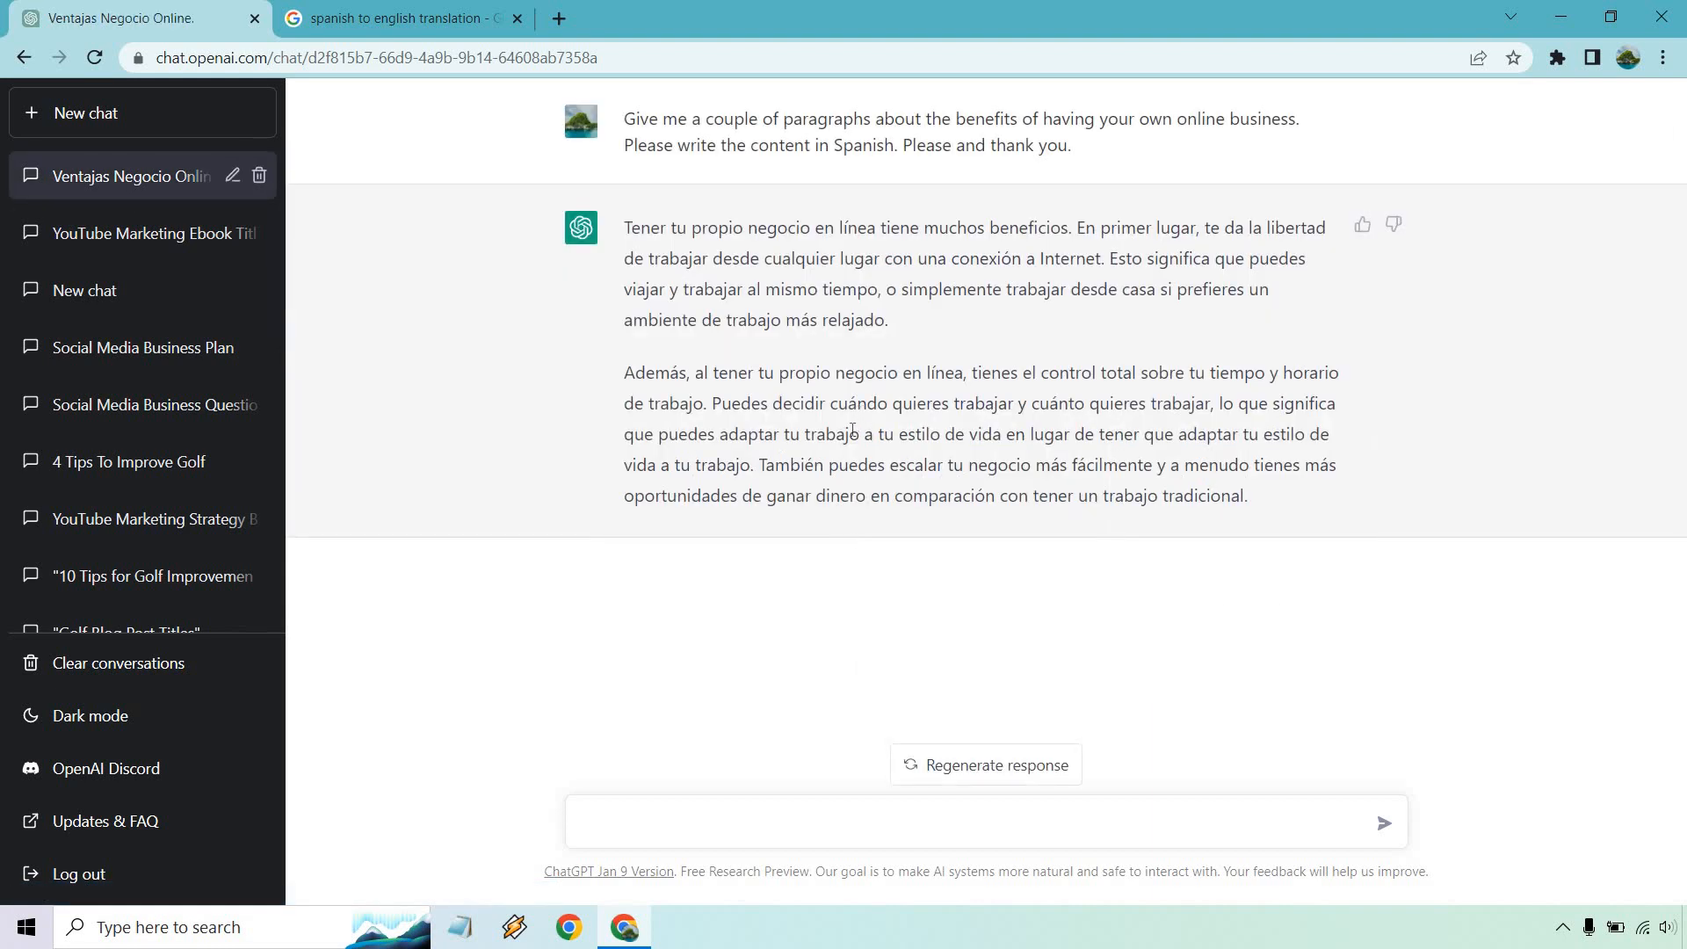
{"action": "type", "text": "Translate the content above from Spanish to English. Please and thank you."}
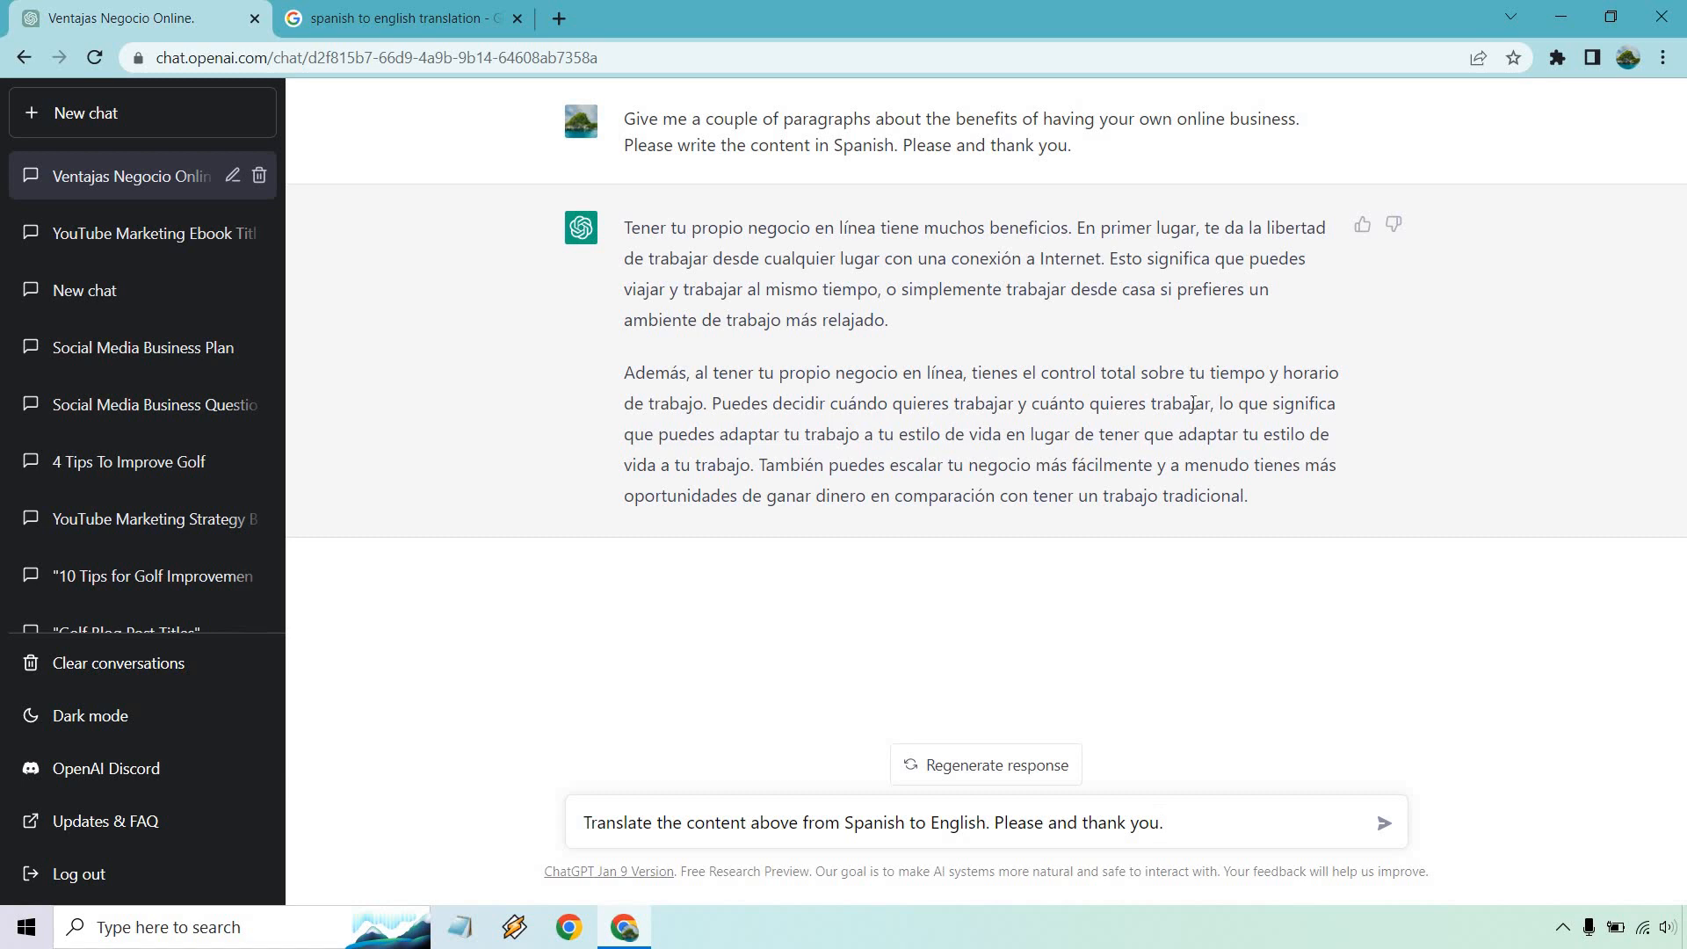
{"action": "left_click", "coordinate": [1383, 822]}
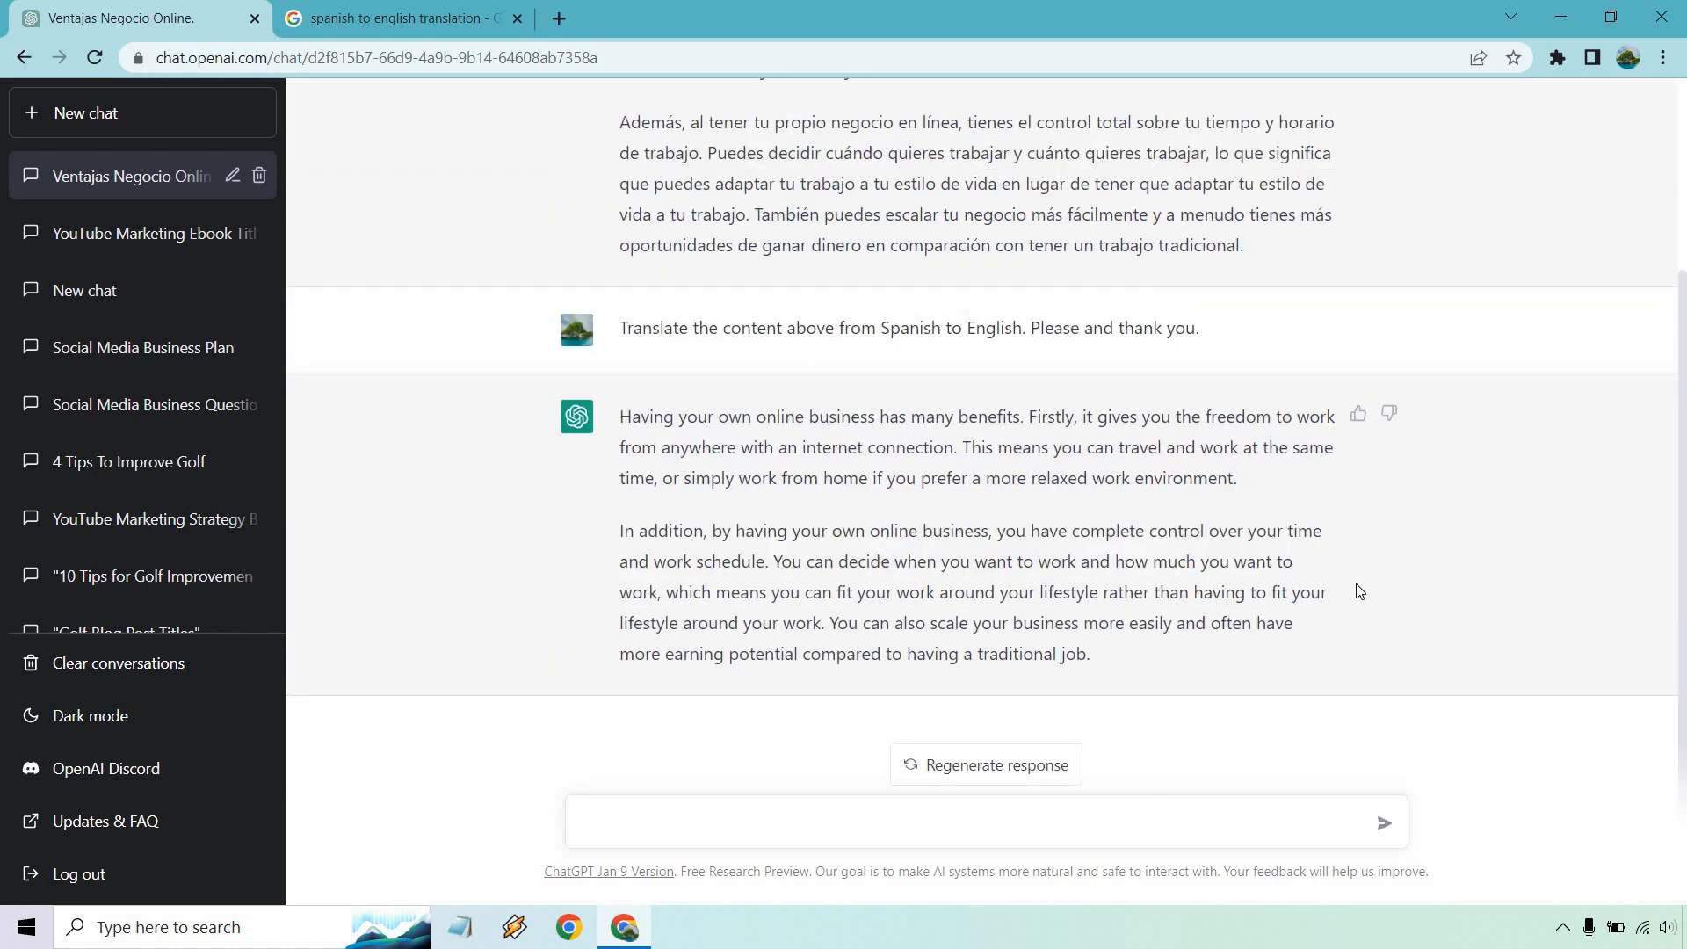
{"action": "mouse_move", "coordinate": [1084, 428]}
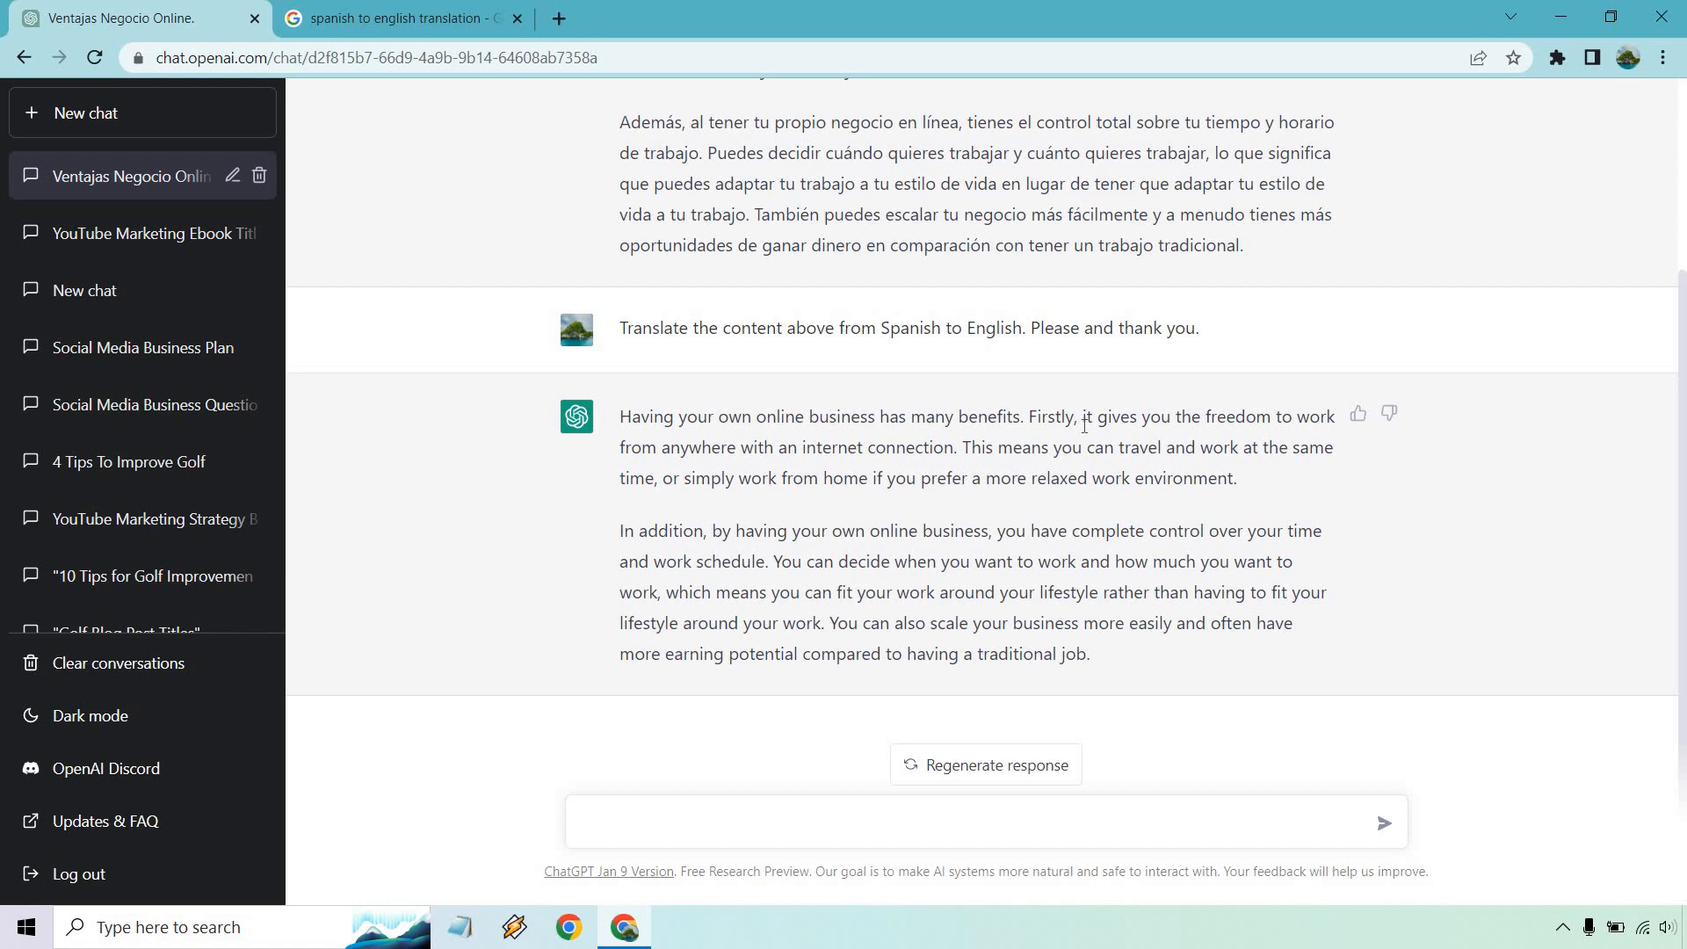
{"action": "left_click", "coordinate": [406, 18]}
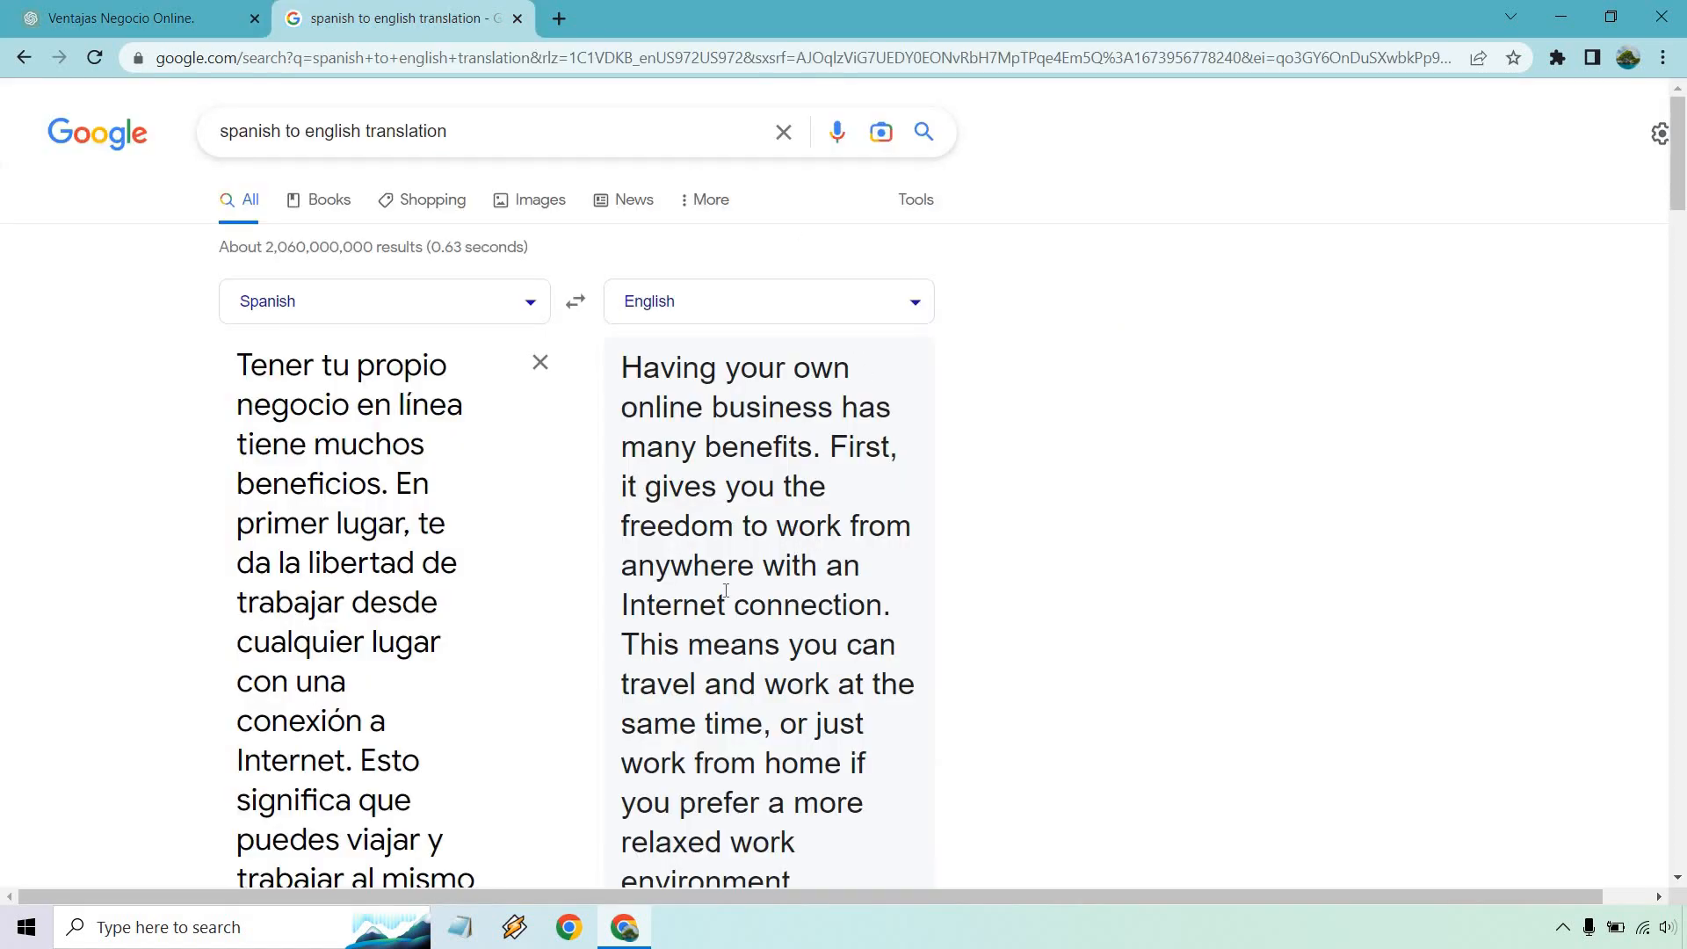
Step: Scroll Google's English output against ChatGPT's, then return to ChatGPT with it copied
{"action": "scroll", "scroll_direction": "down", "scroll_amount": 3}
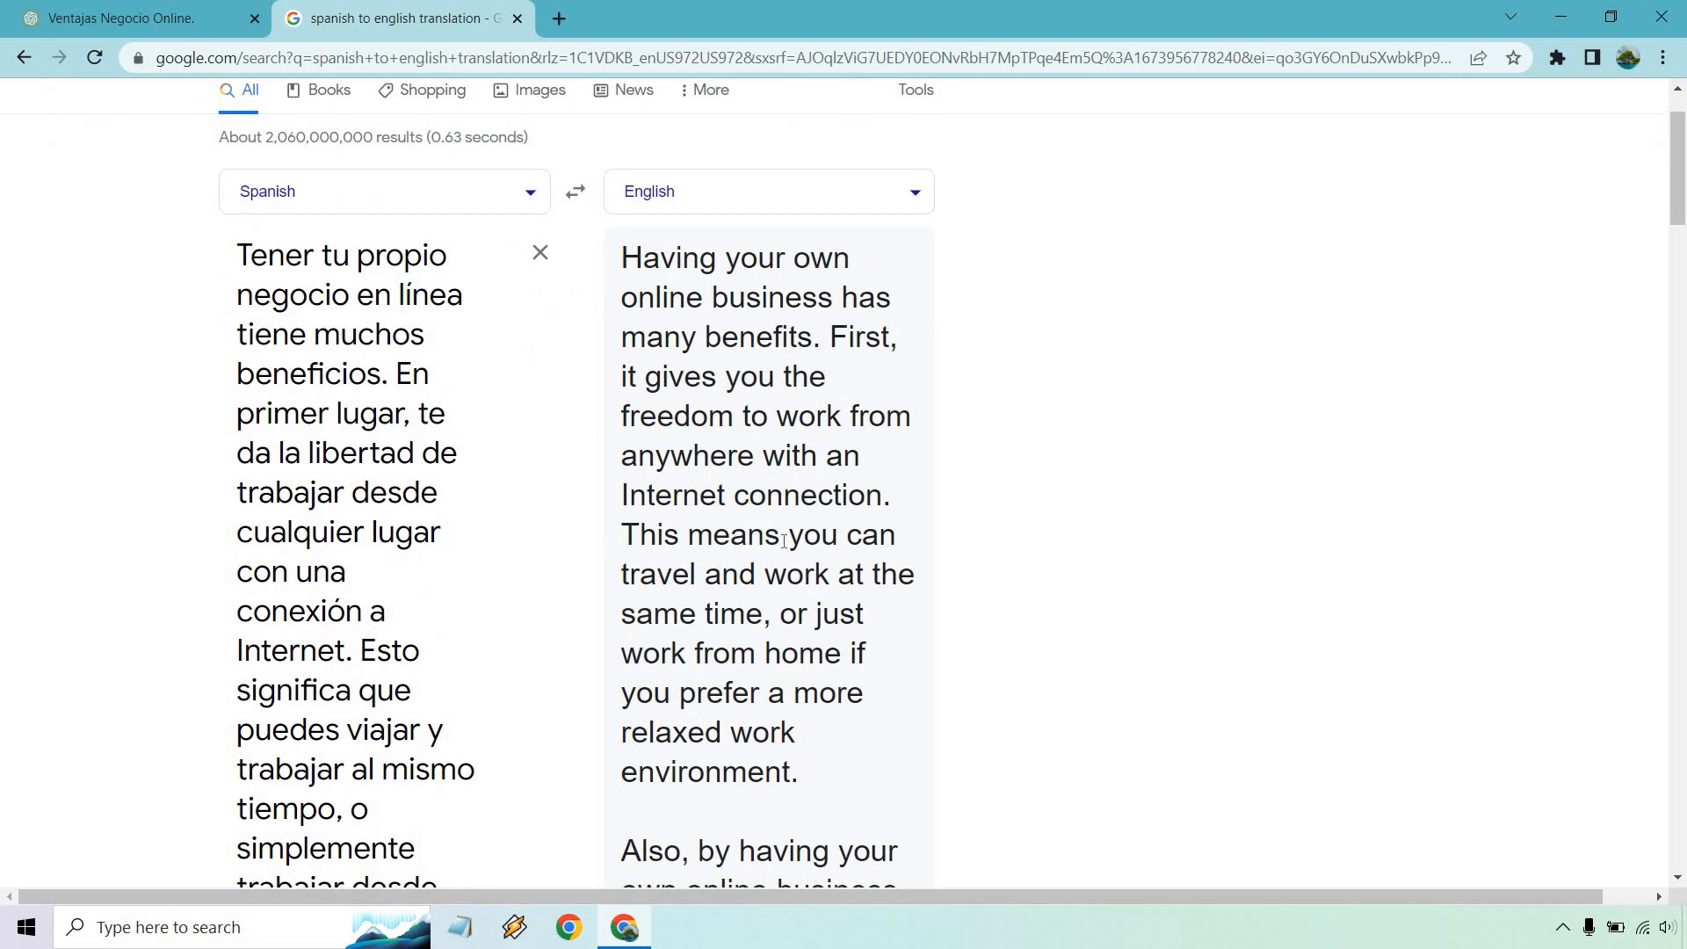
{"action": "left_click", "coordinate": [137, 18]}
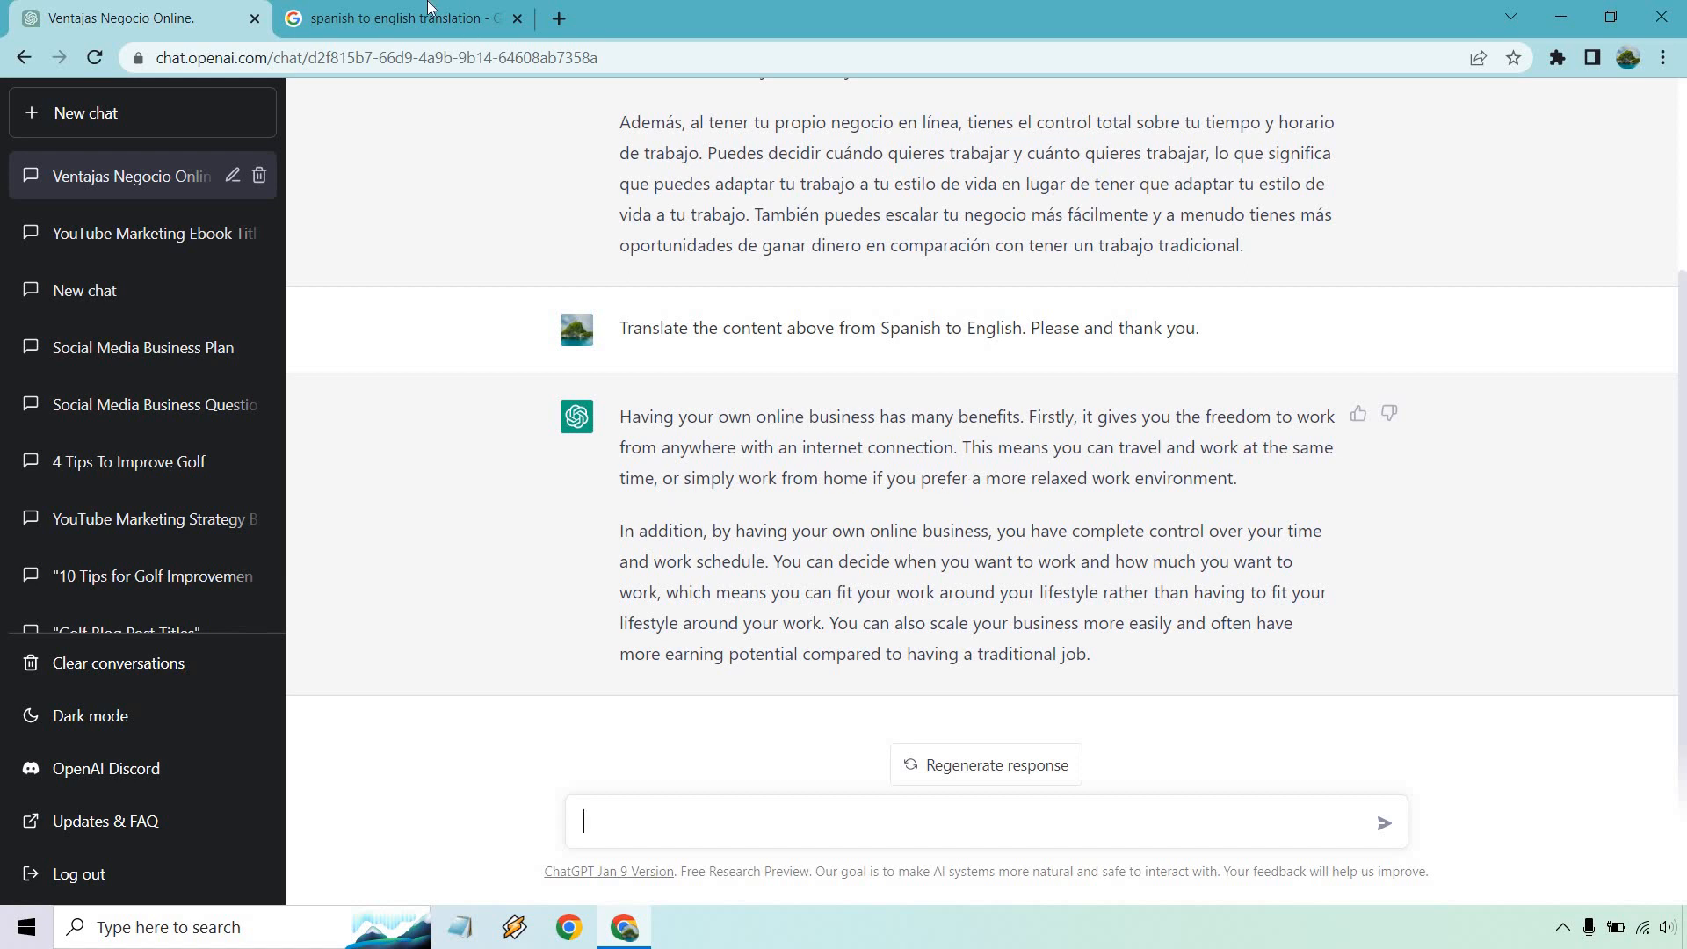
{"action": "left_click", "coordinate": [398, 19]}
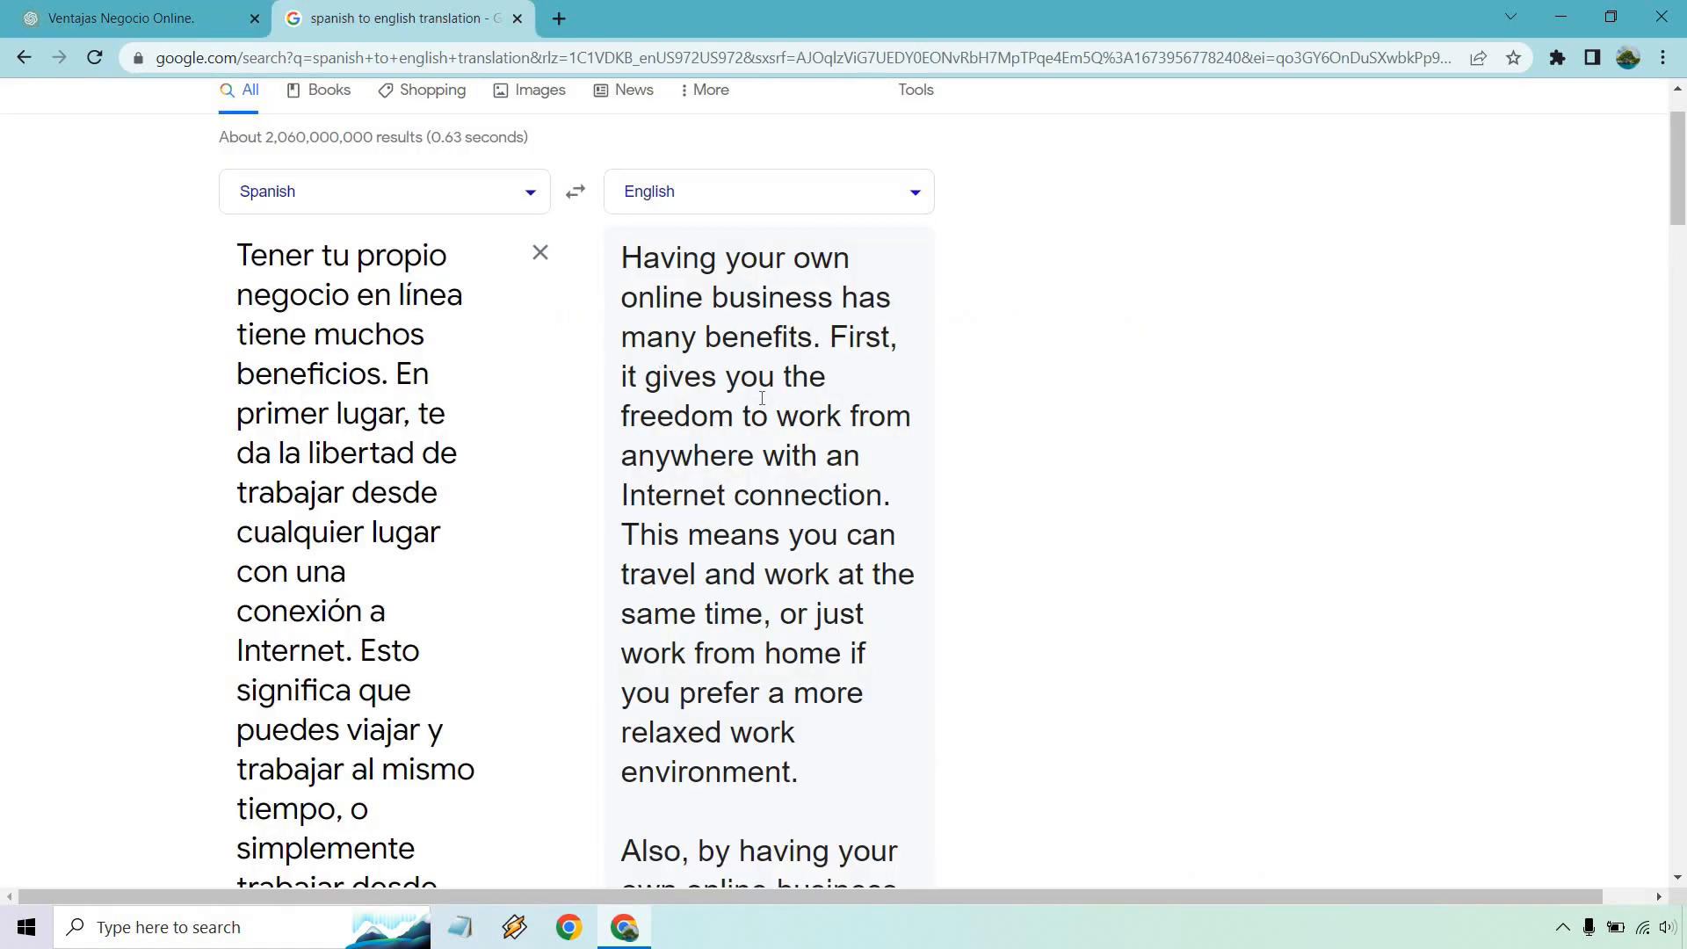
{"action": "scroll", "scroll_direction": "down", "scroll_amount": 3}
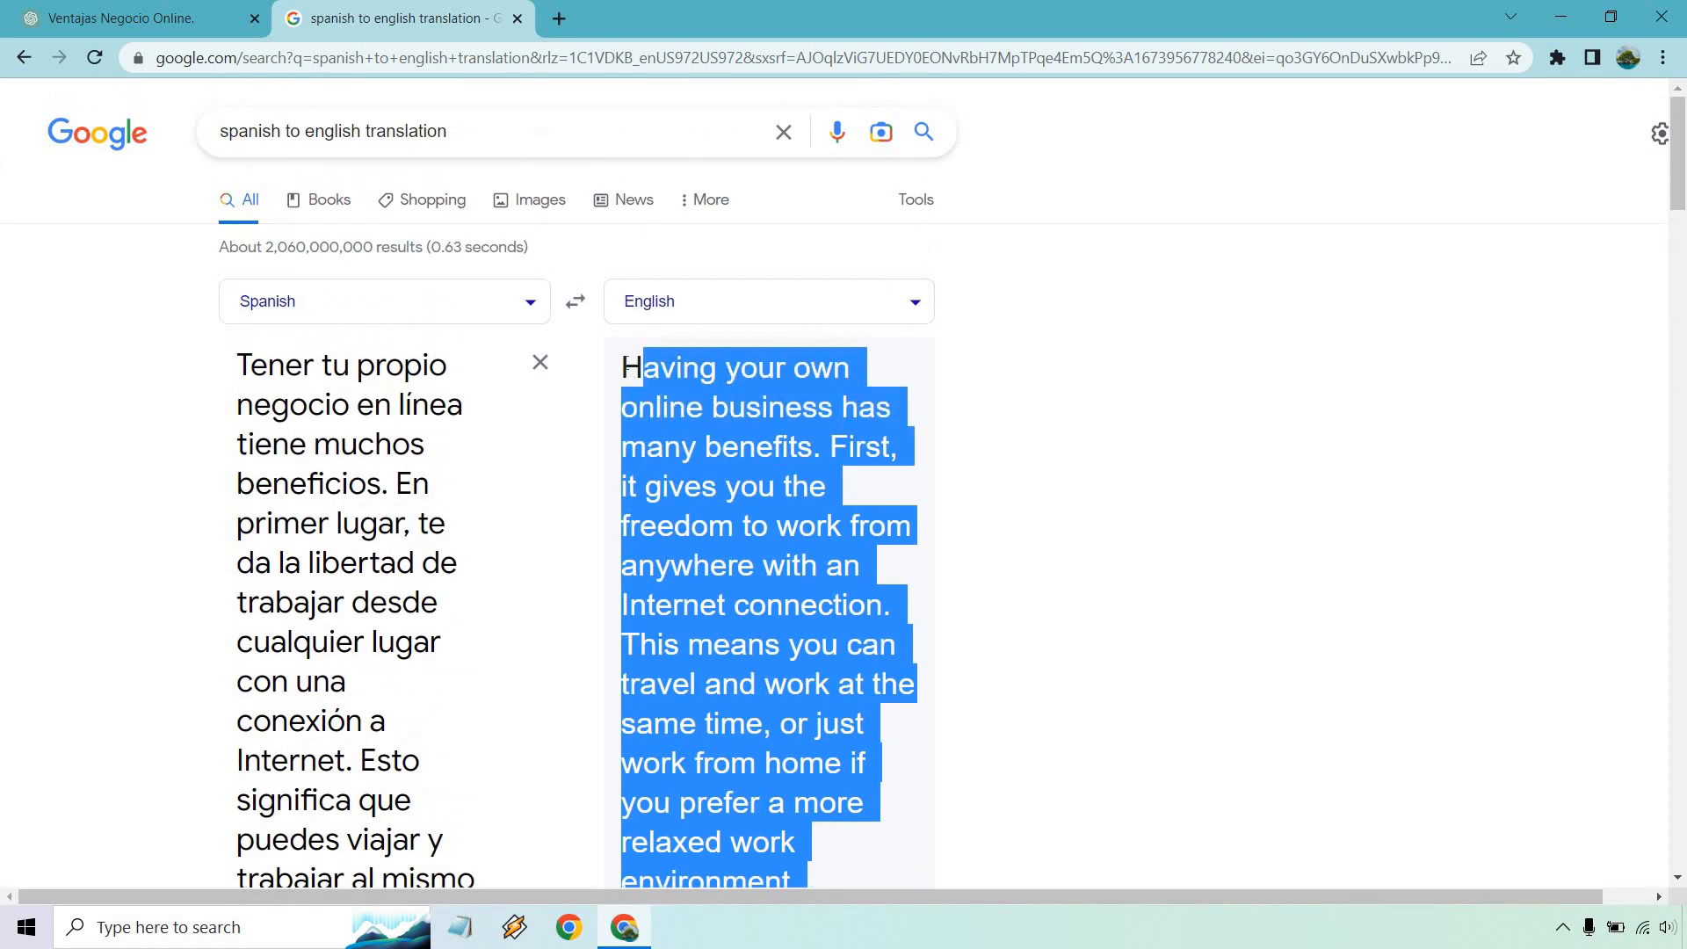
{"action": "left_click", "coordinate": [131, 17]}
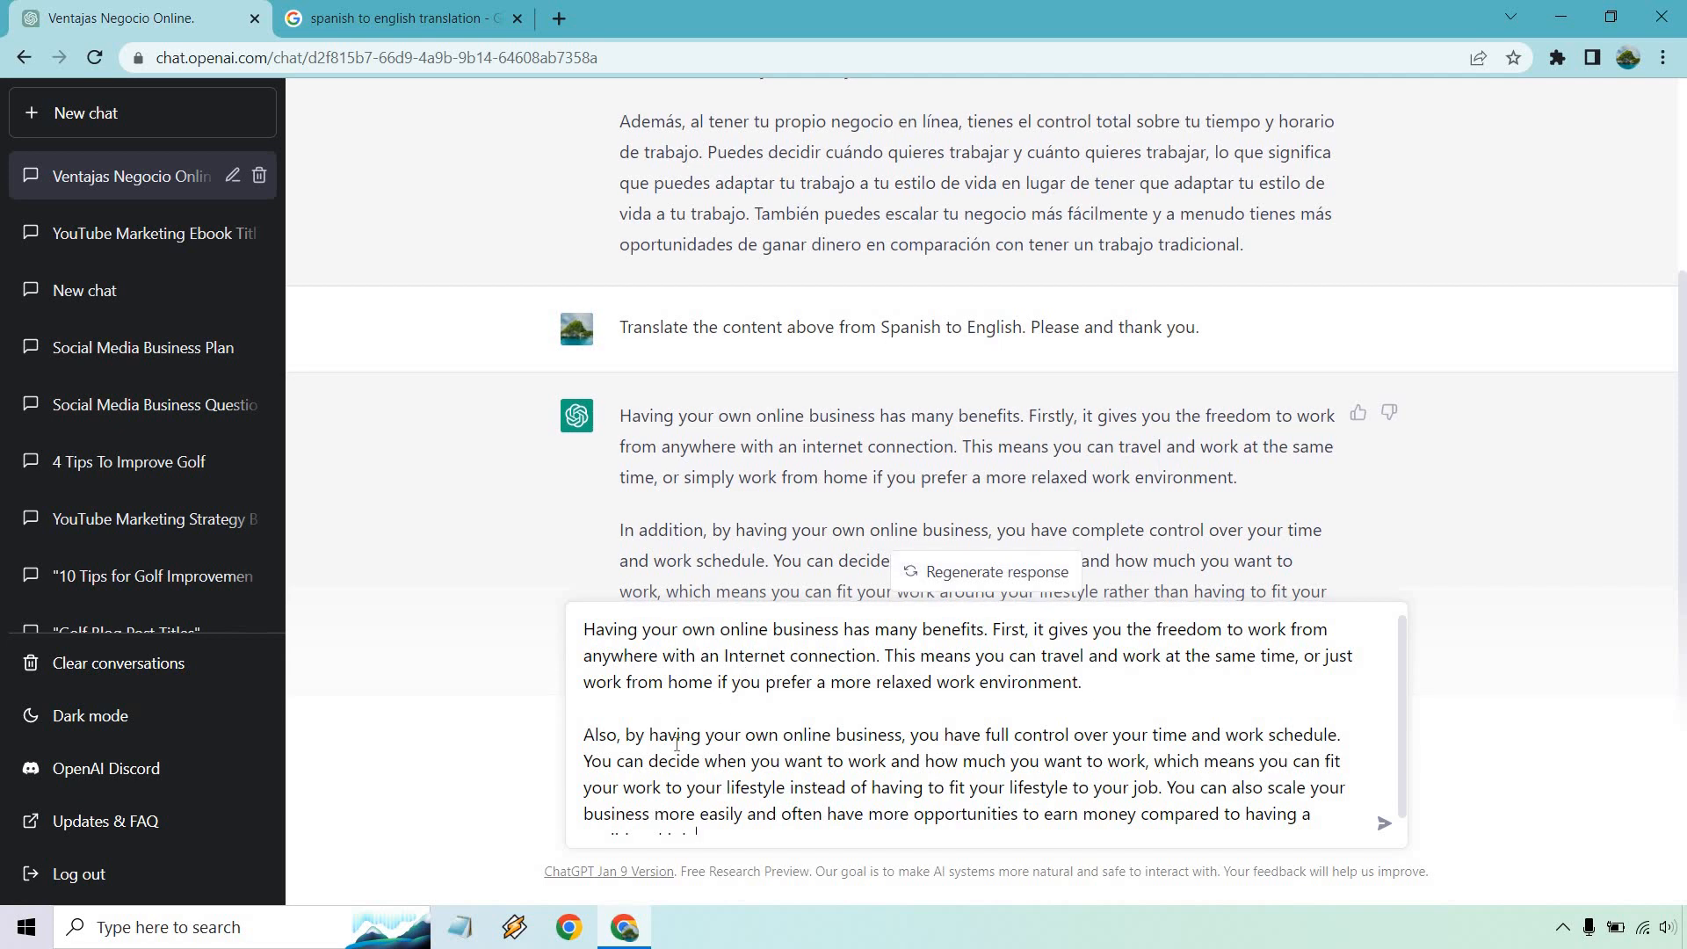
{"action": "mouse_move", "coordinate": [1067, 680]}
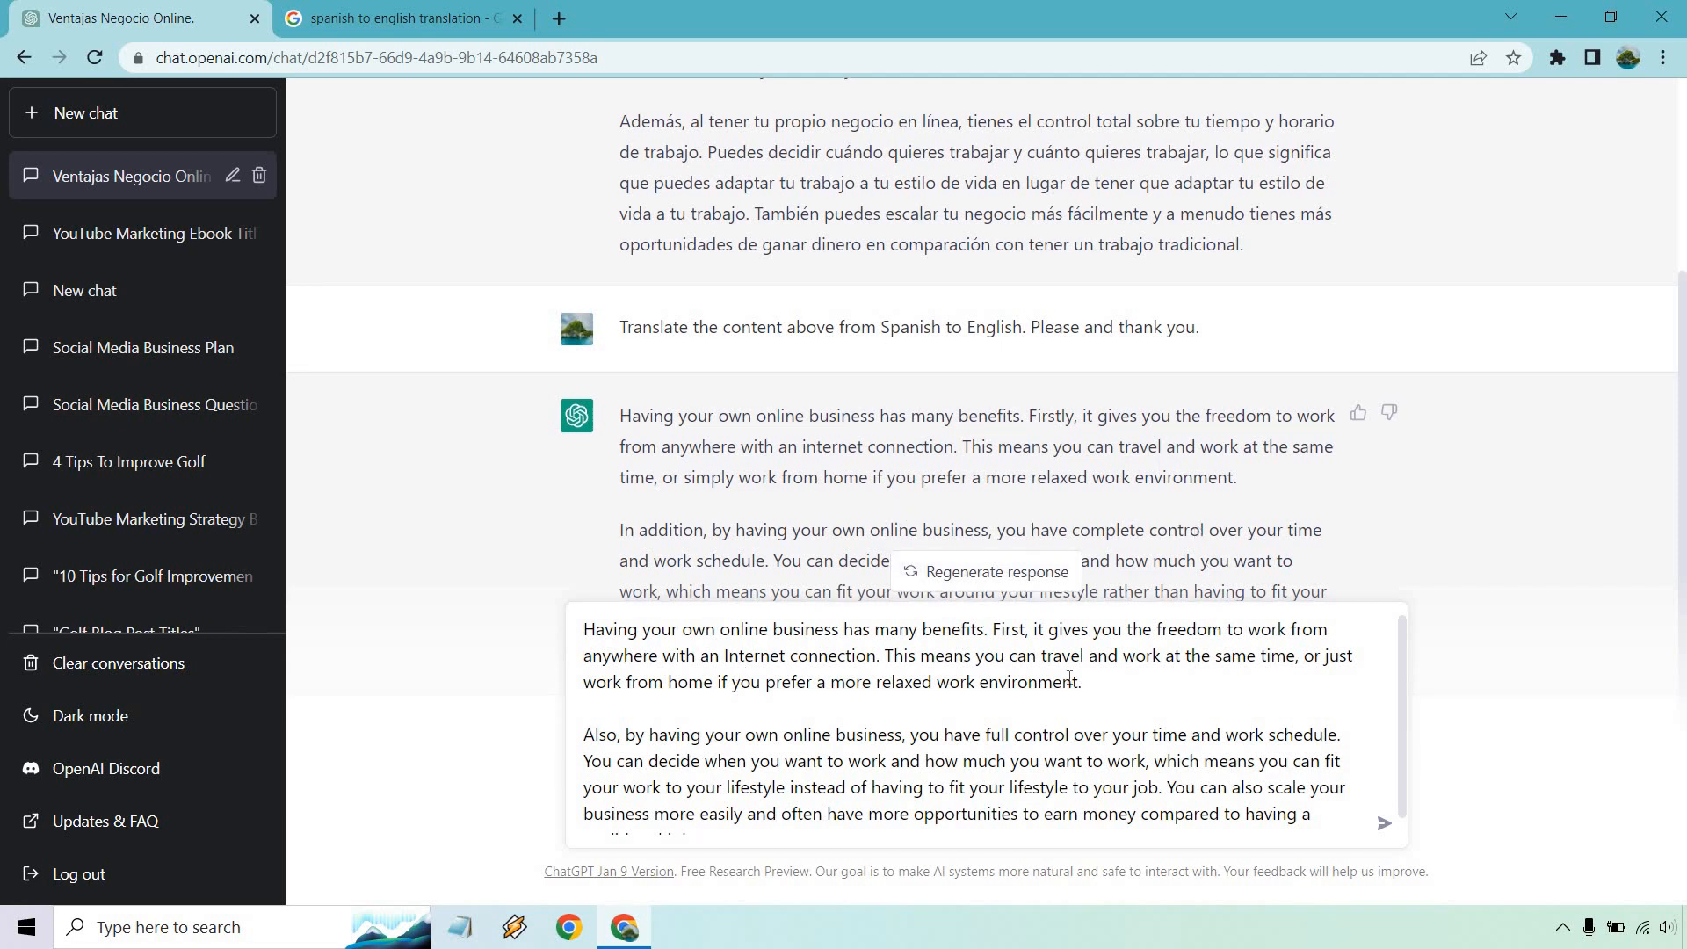
Step: Drag-select the first pasted paragraph to remove it, then select all with Ctrl+A
{"action": "left_click_drag", "start_coordinate": [584, 629], "coordinate": [1079, 681]}
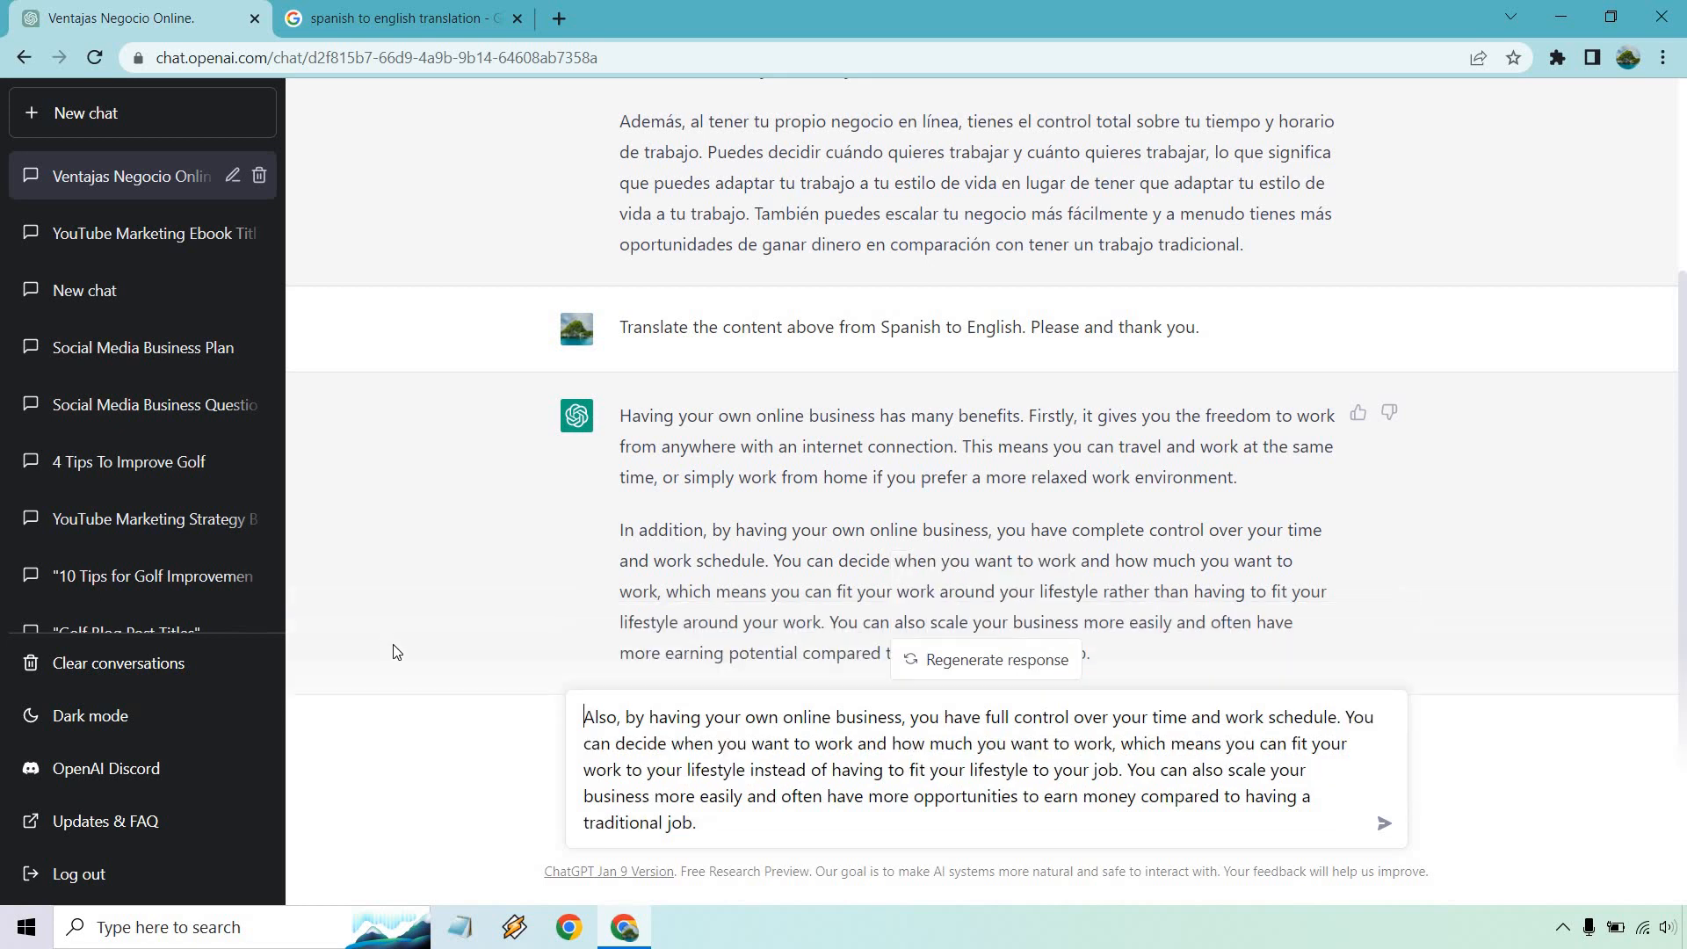
{"action": "mouse_move", "coordinate": [1283, 529]}
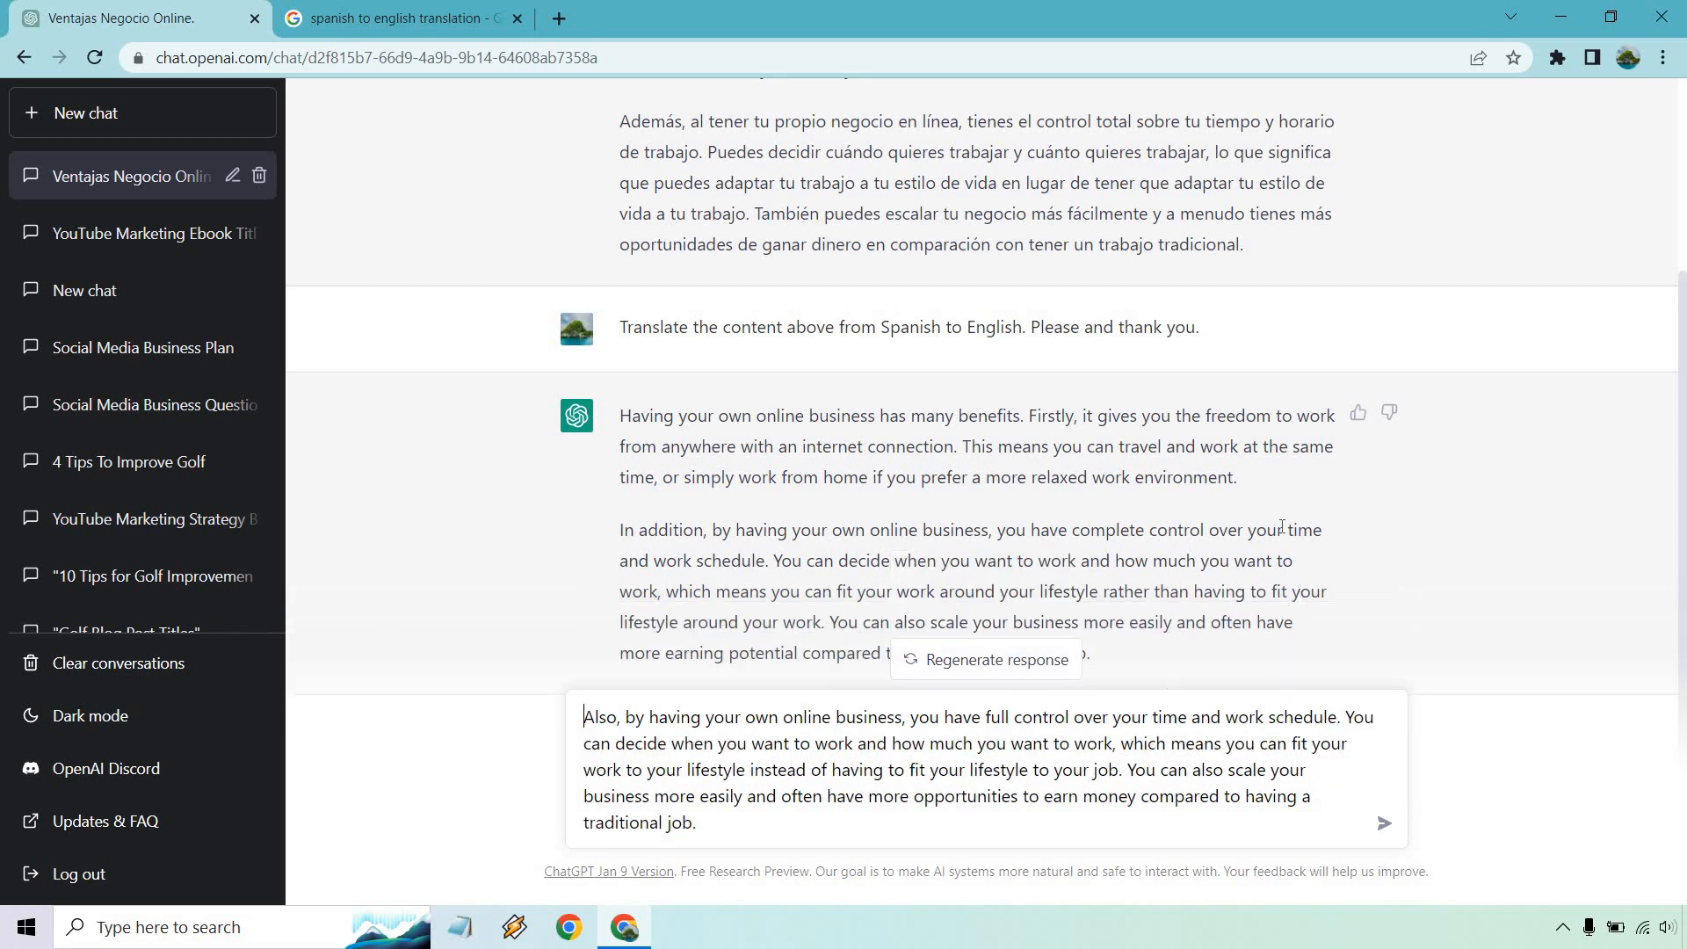
{"action": "mouse_move", "coordinate": [1325, 717]}
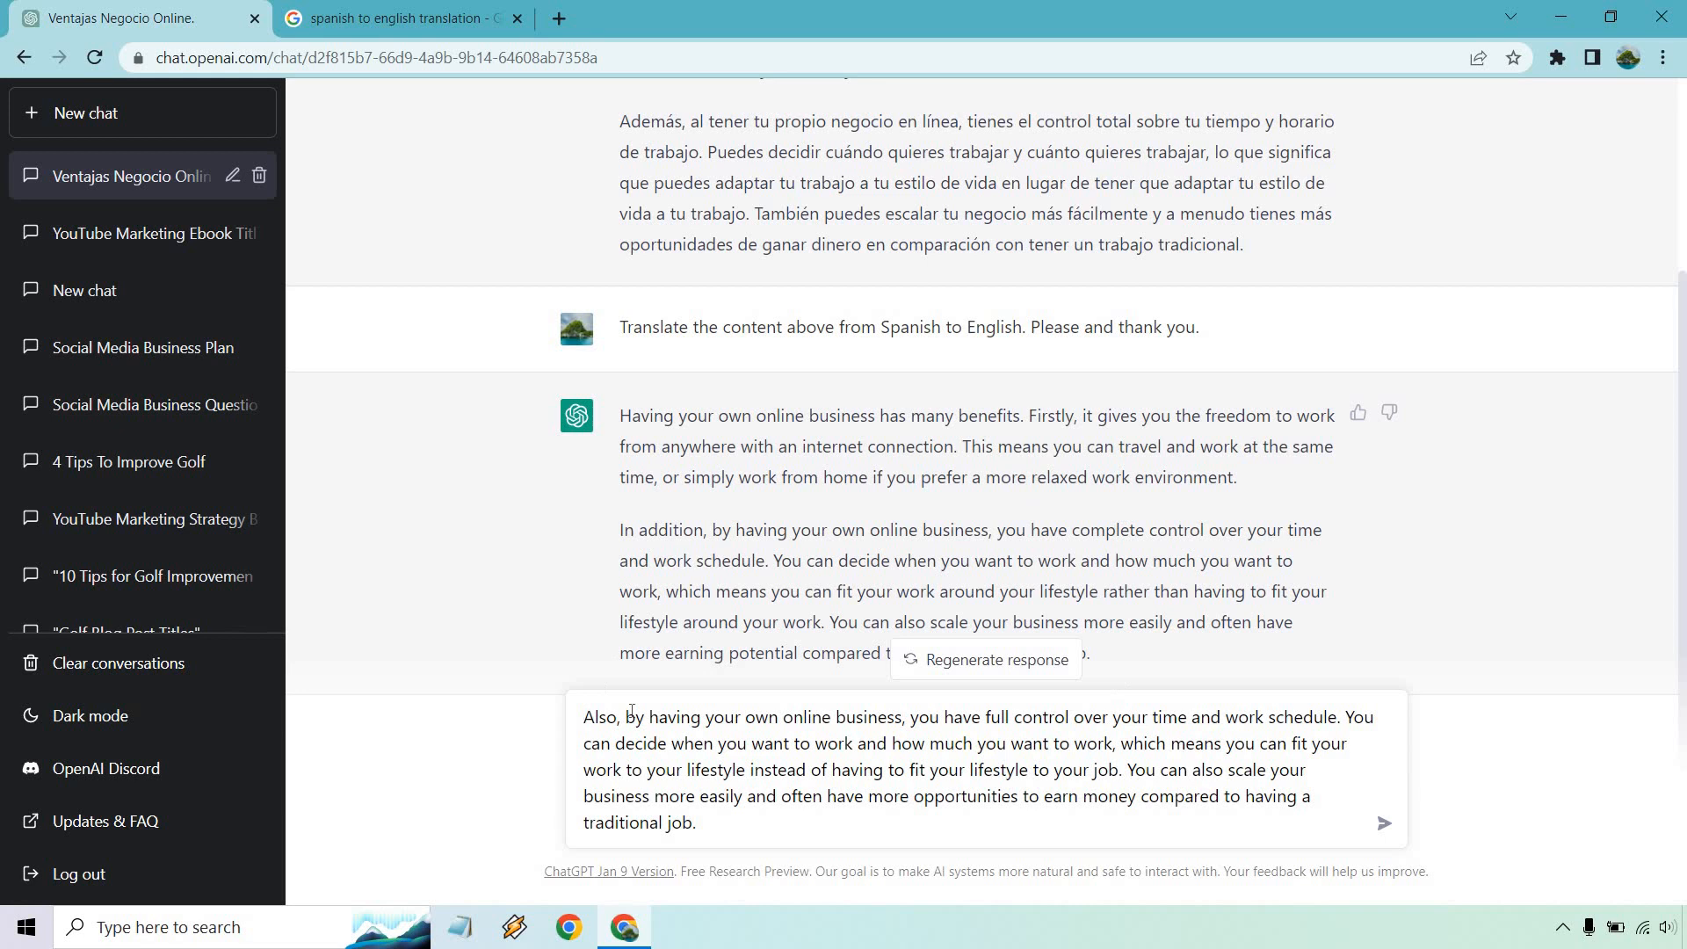
{"action": "mouse_move", "coordinate": [1129, 732]}
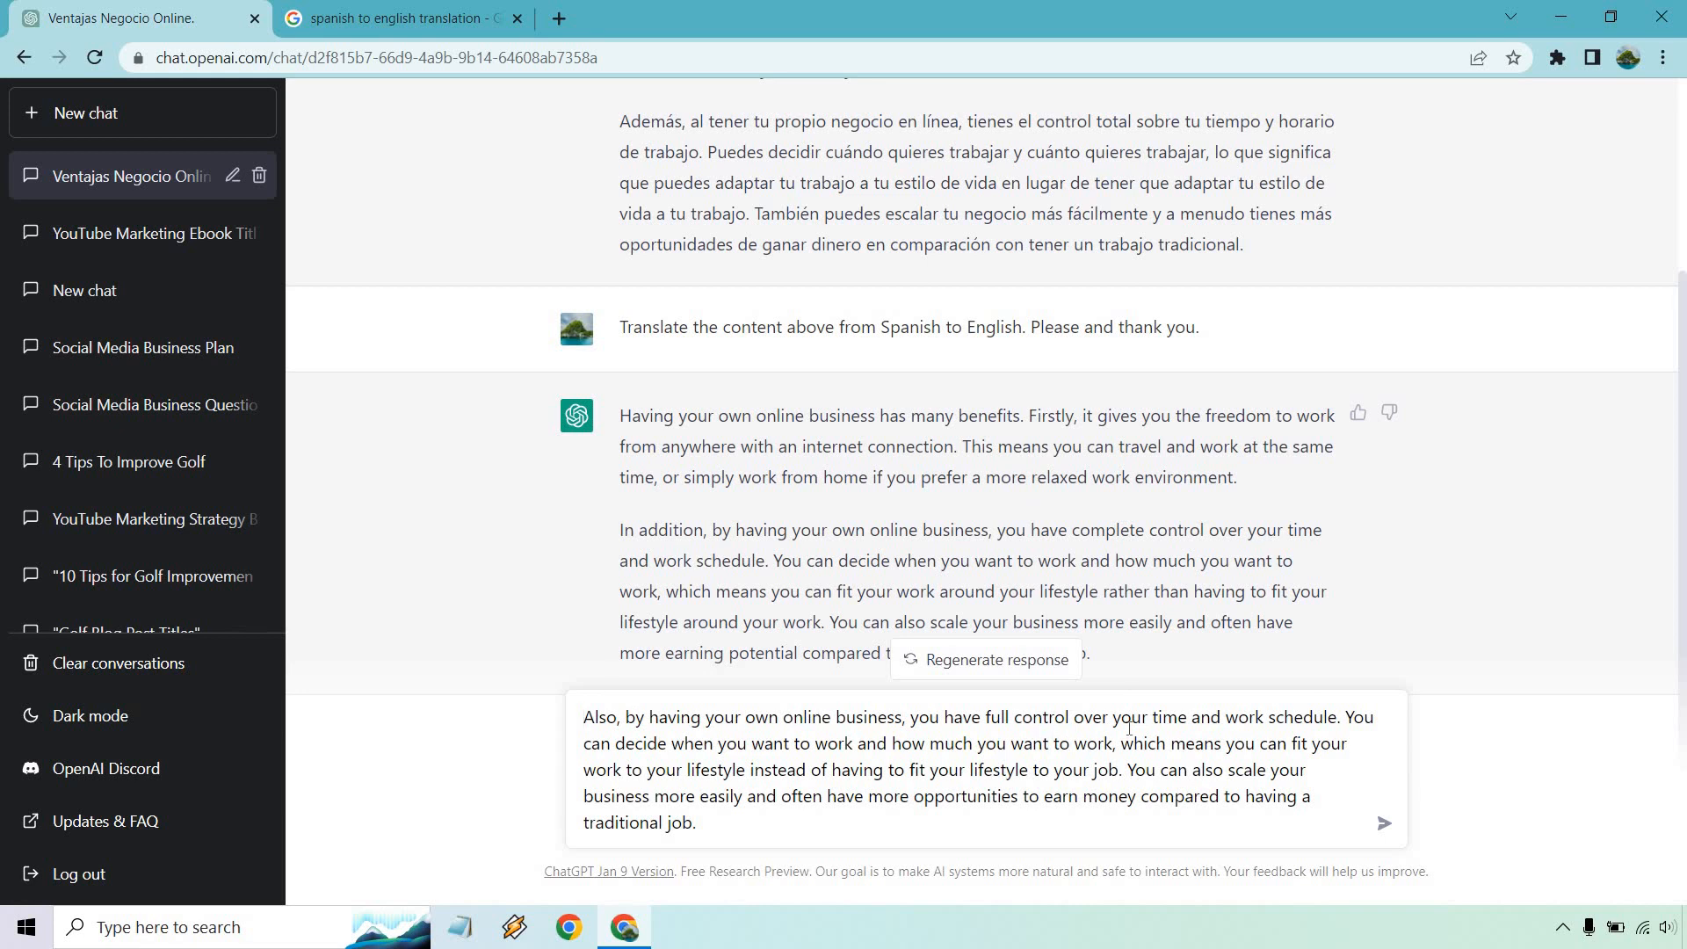
{"action": "mouse_move", "coordinate": [837, 761]}
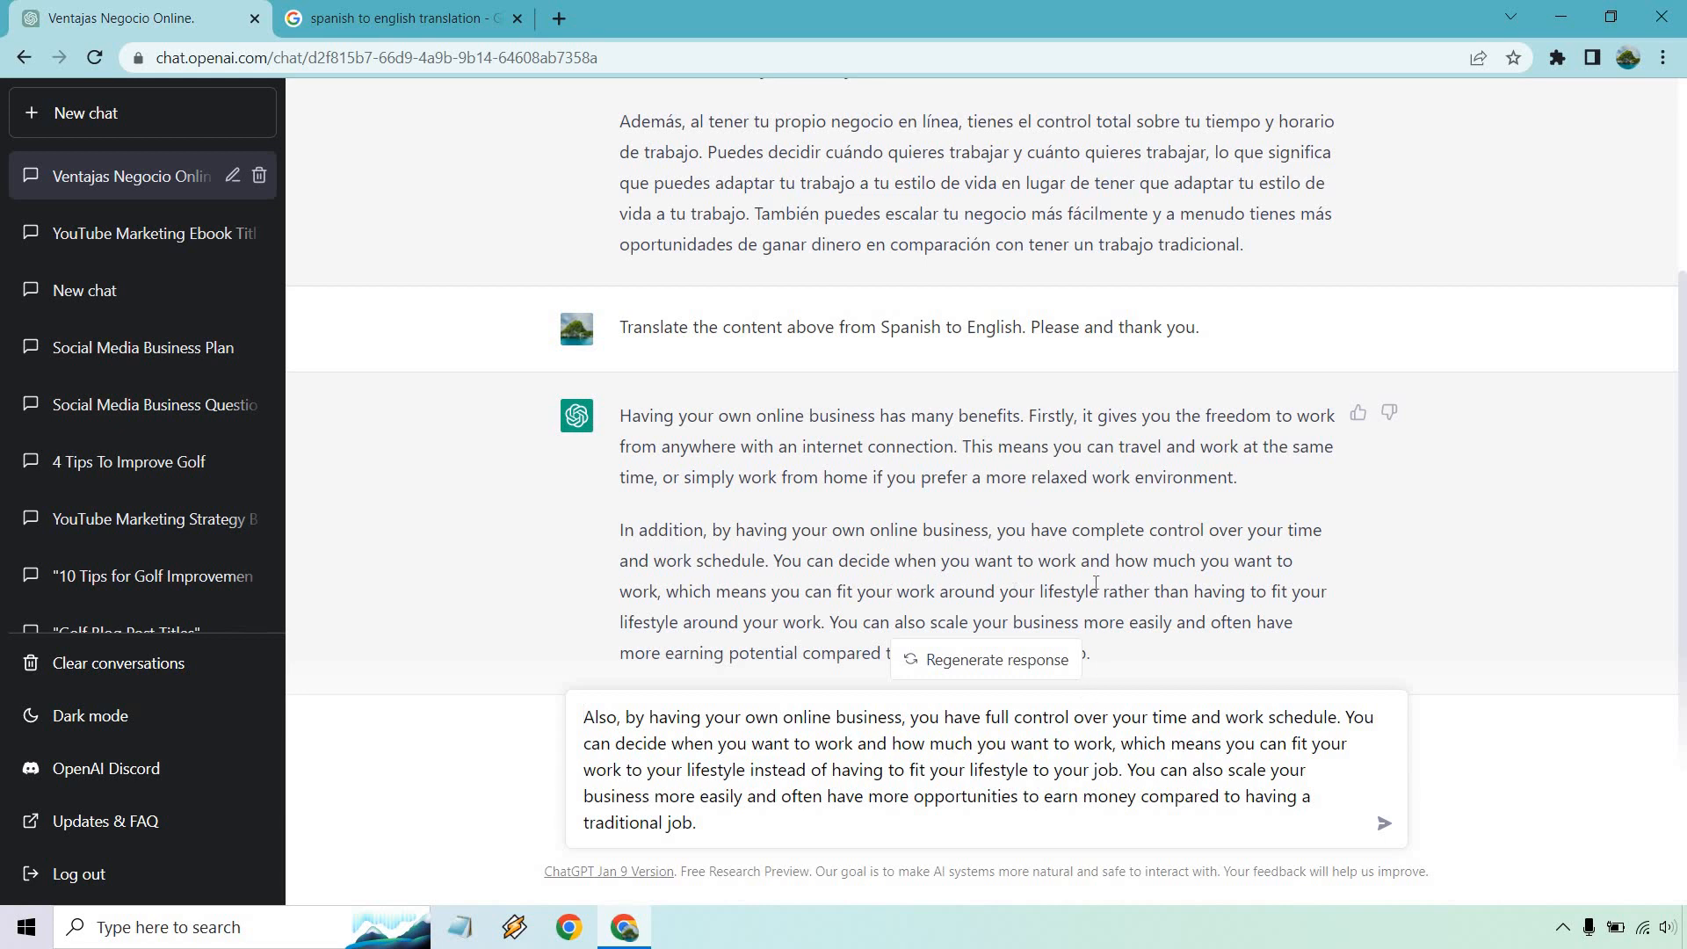
{"action": "mouse_move", "coordinate": [1134, 560]}
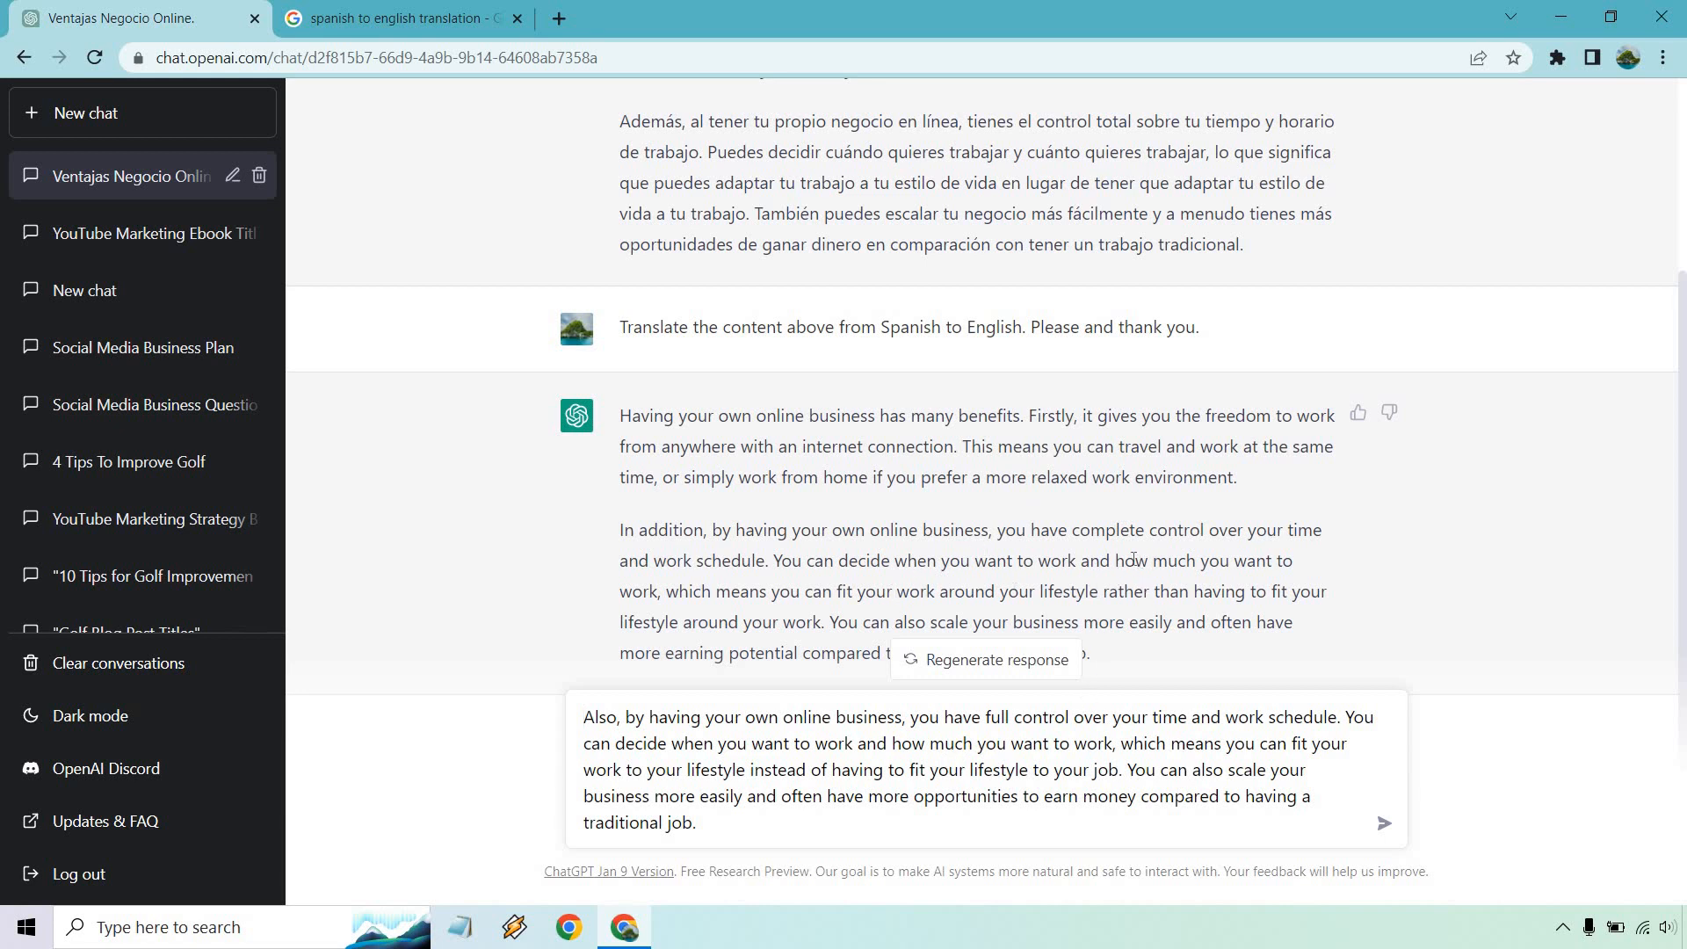
{"action": "mouse_move", "coordinate": [1179, 578]}
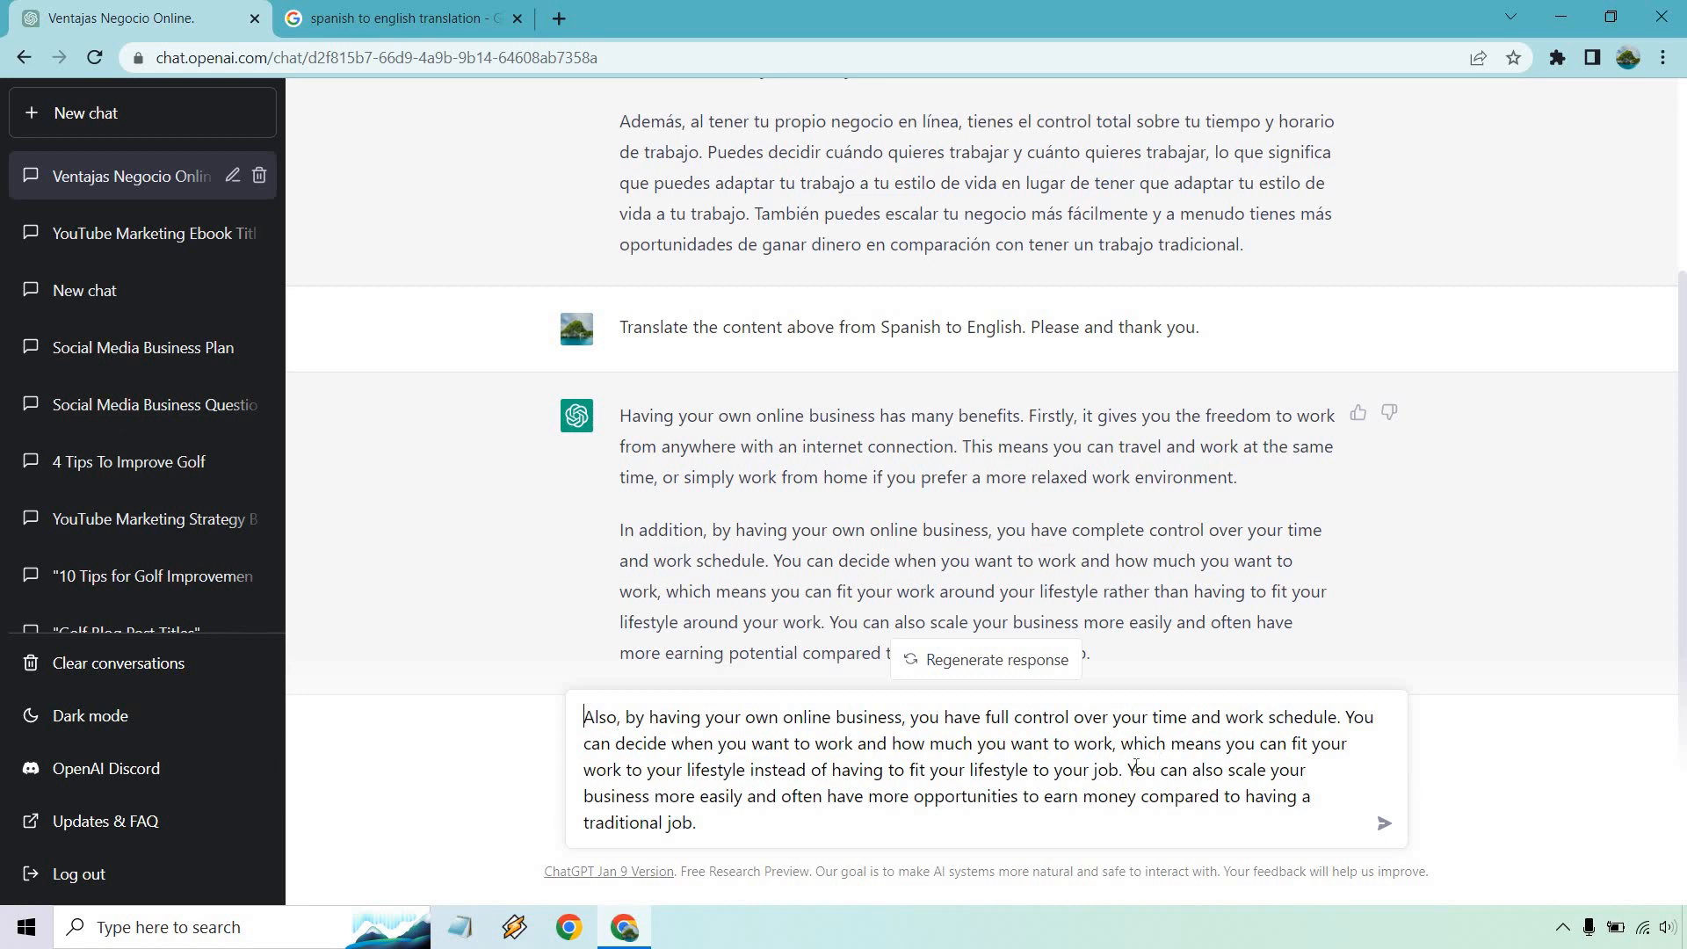
{"action": "left_click_drag", "start_coordinate": [1133, 768], "coordinate": [697, 822]}
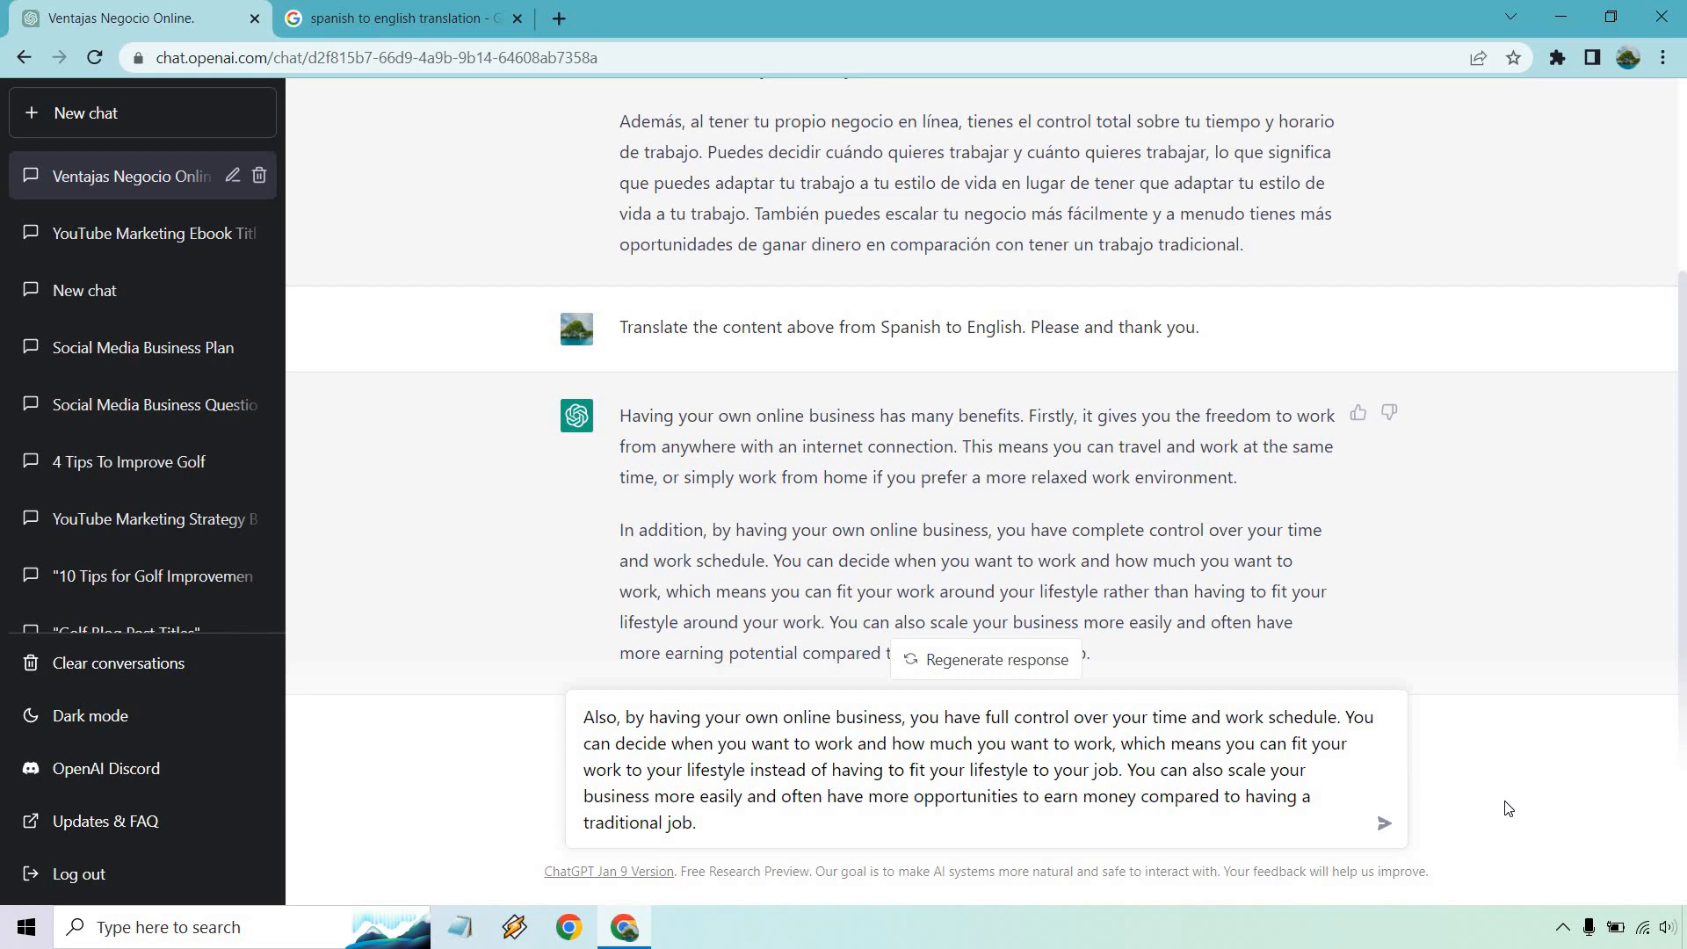
{"action": "mouse_move", "coordinate": [1547, 625]}
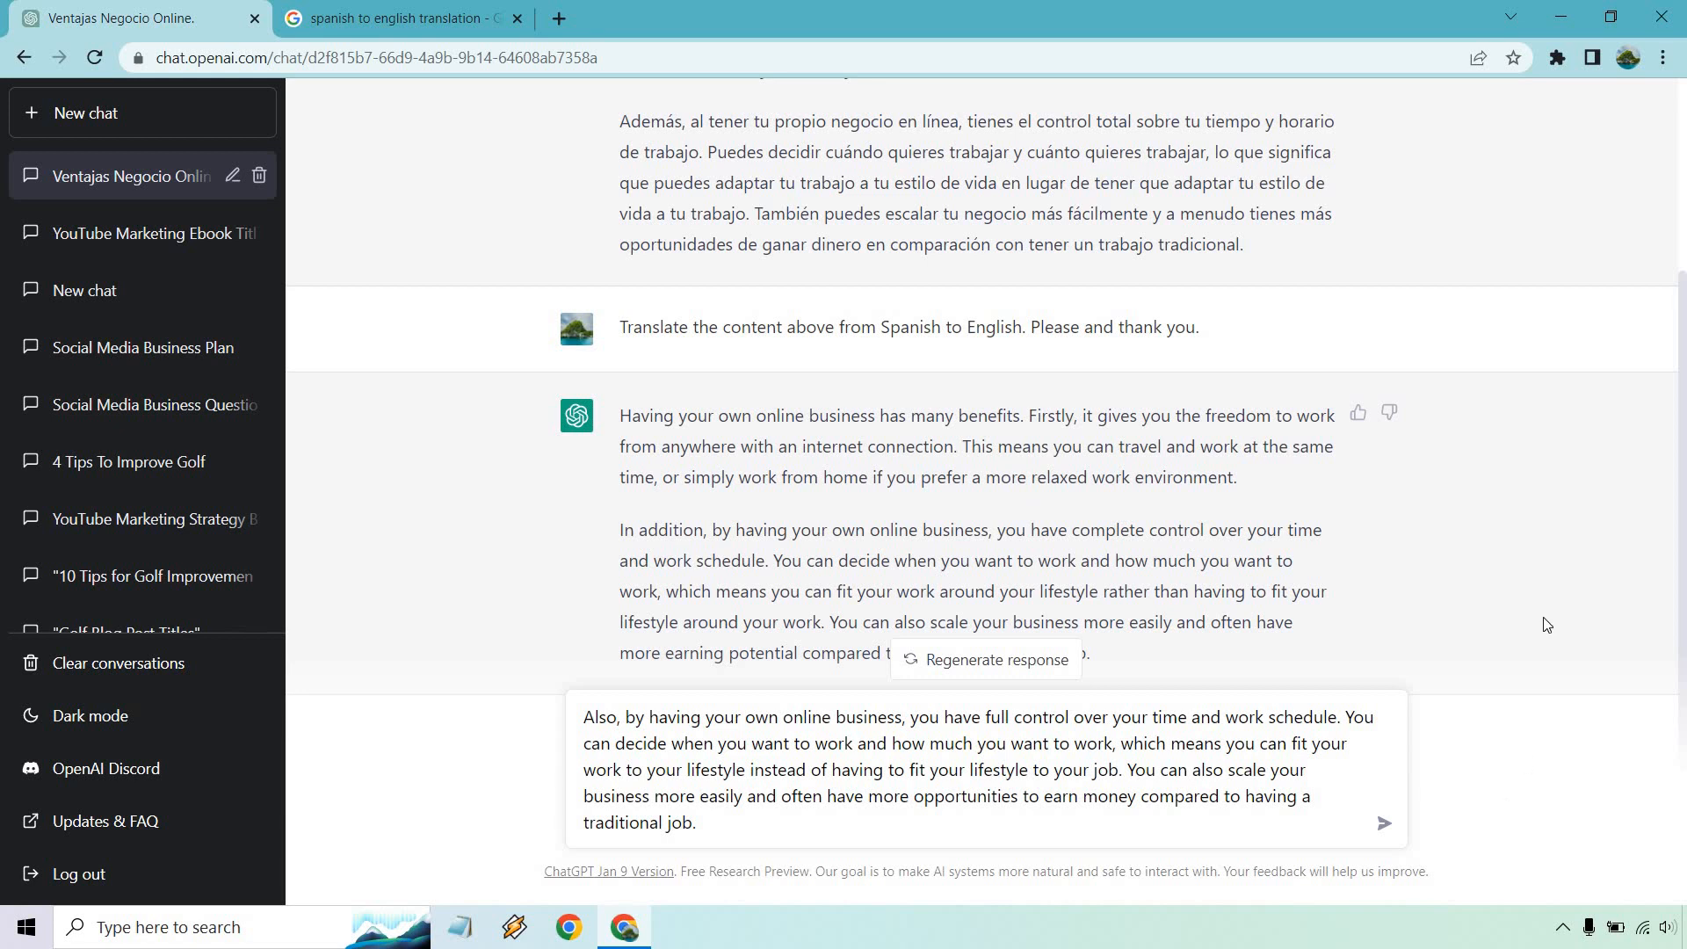
{"action": "mouse_move", "coordinate": [1486, 624]}
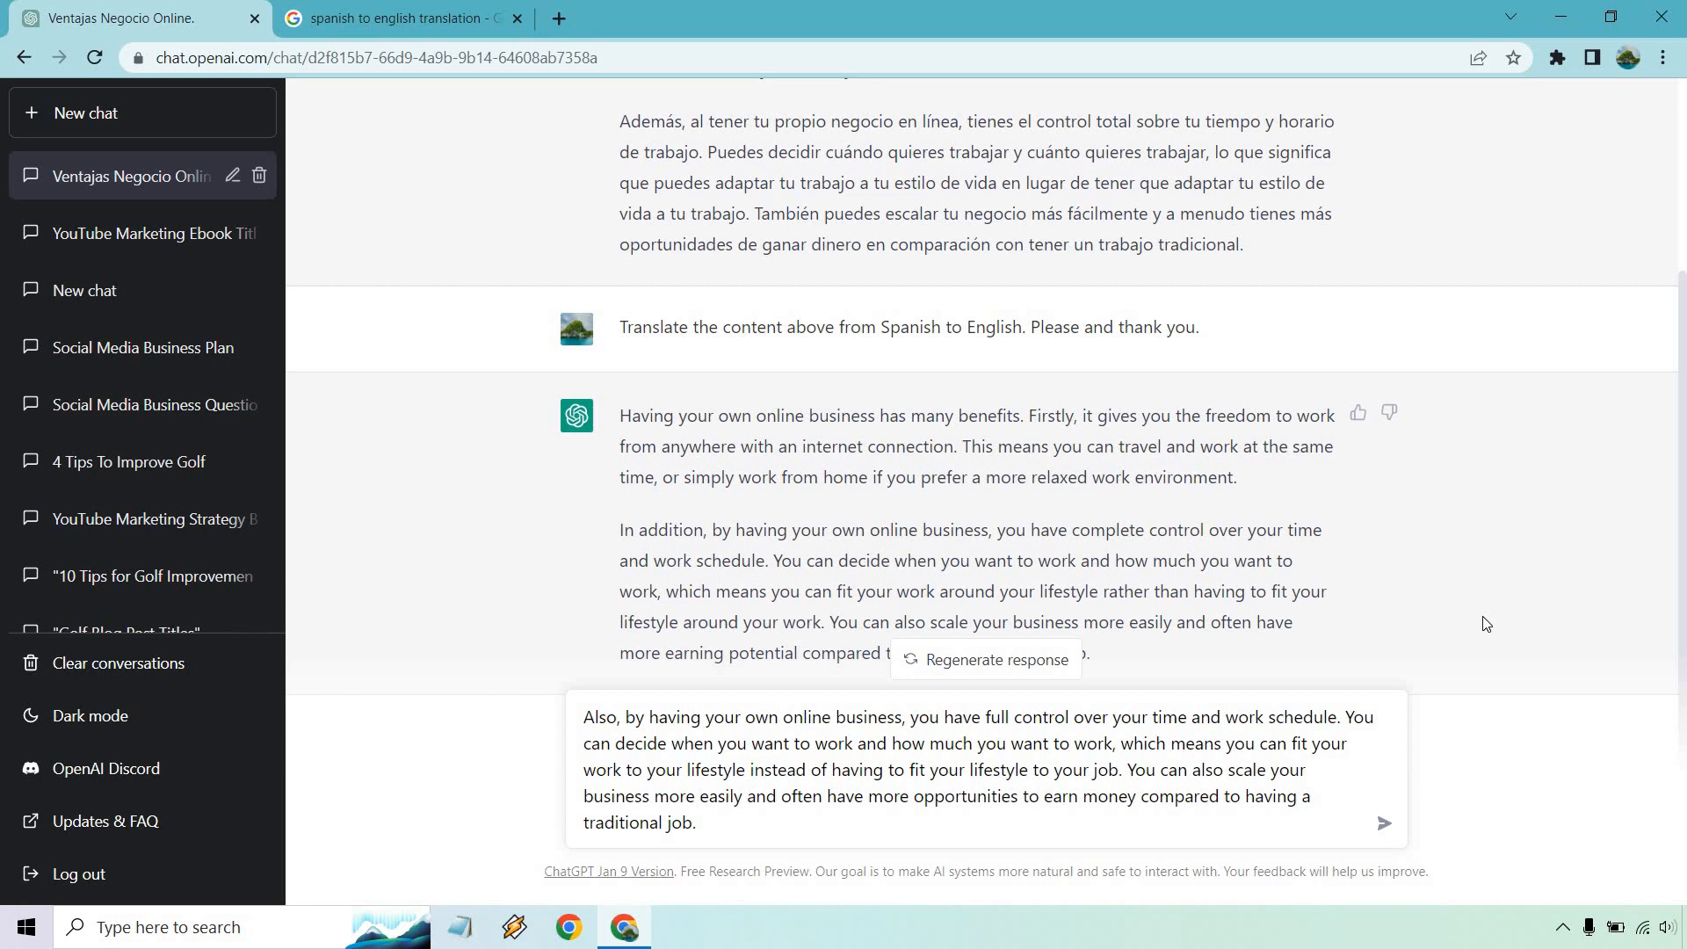
{"action": "key", "text": "ctrl+a"}
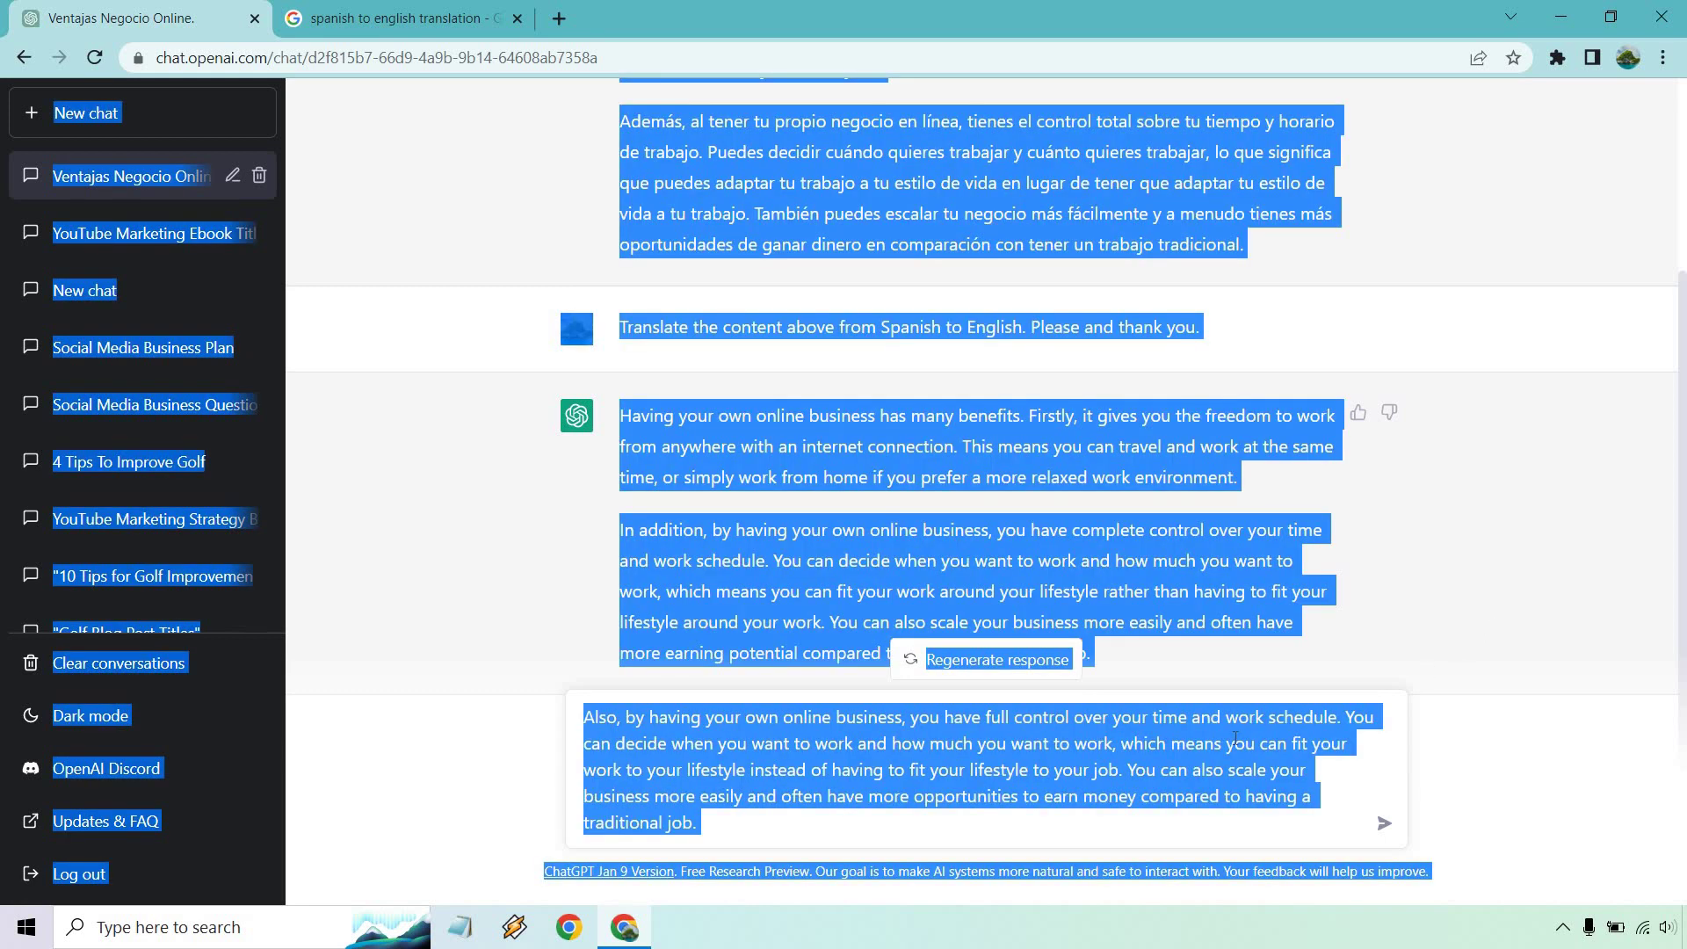